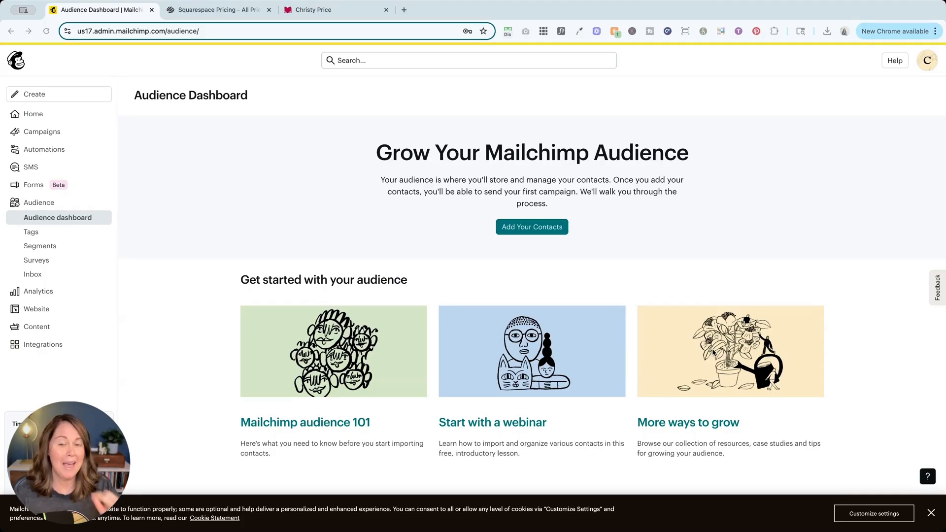
pyautogui.moveTo(57, 218)
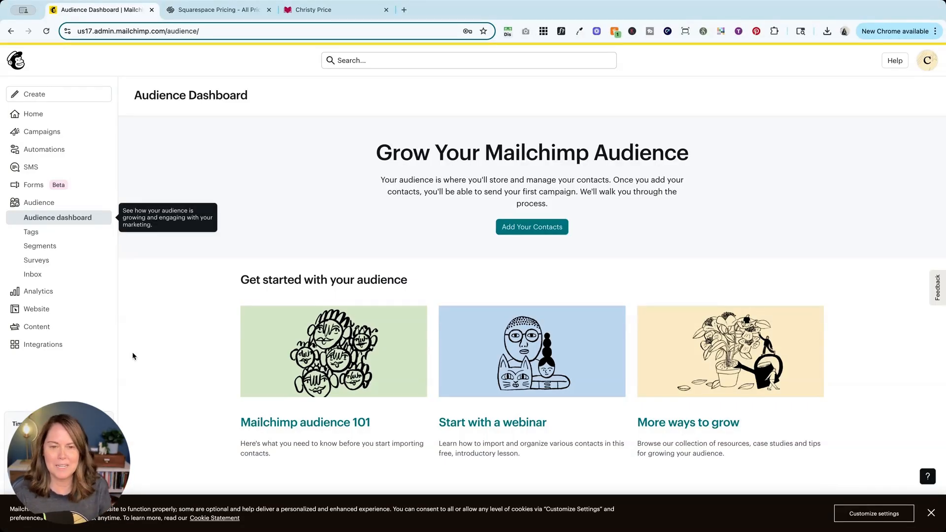
pyautogui.moveTo(38, 203)
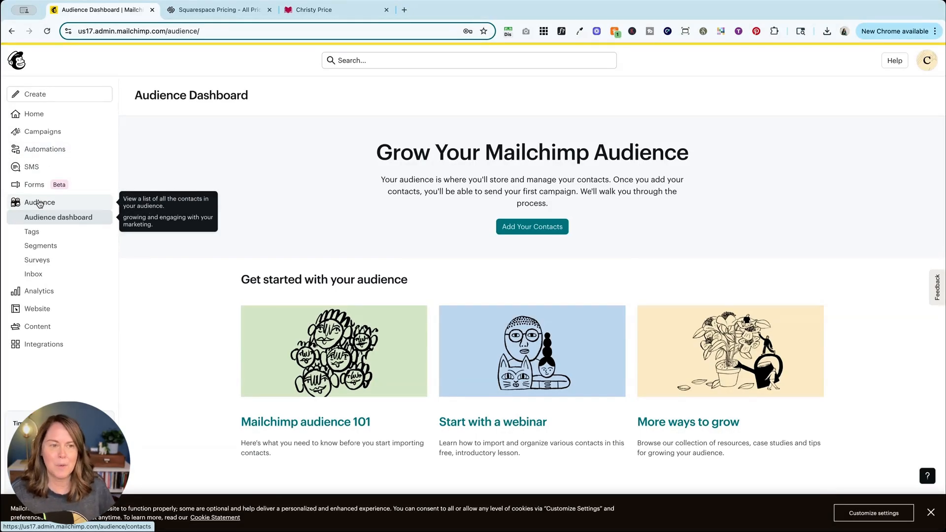
pyautogui.moveTo(38, 206)
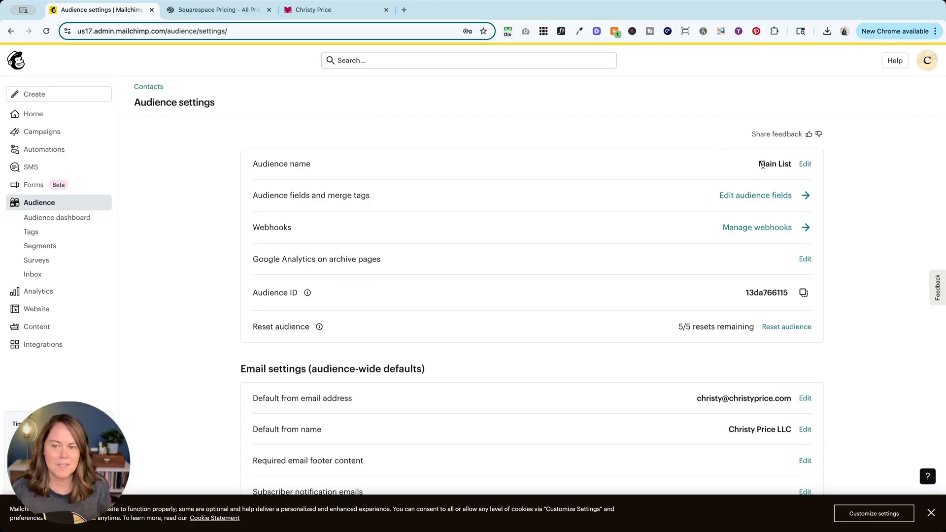
pyautogui.moveTo(650, 158)
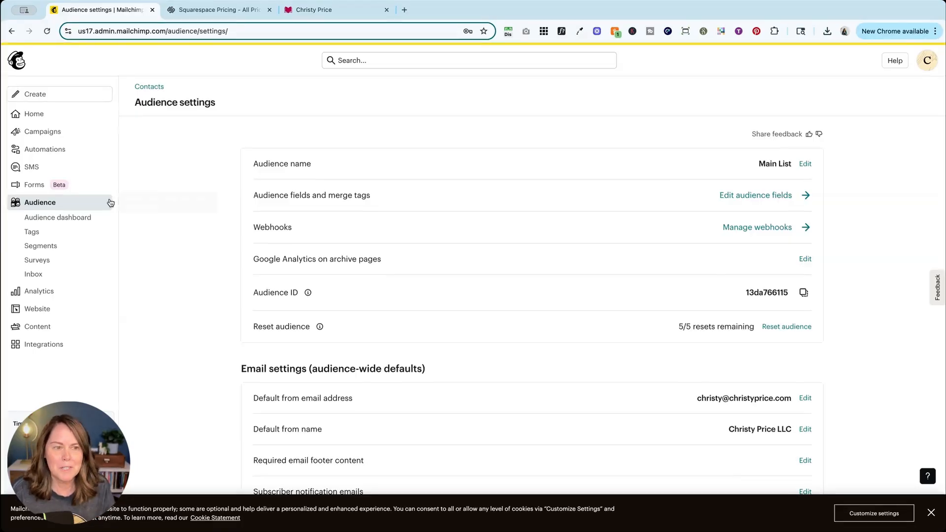
pyautogui.moveTo(40, 202)
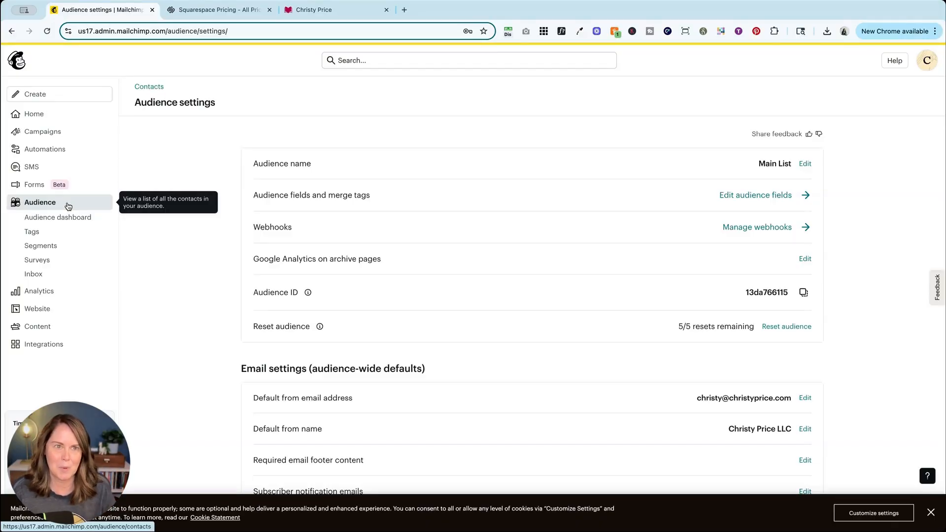
# - Compare the Basic, Core, Plus and Advanced plans on the Squarespace pricing page
pyautogui.click(218, 10)
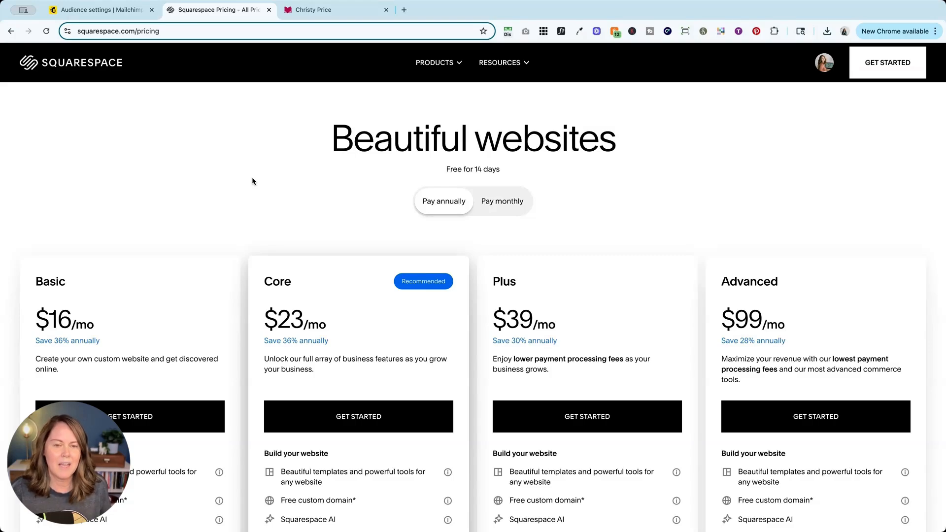
pyautogui.moveTo(142, 193)
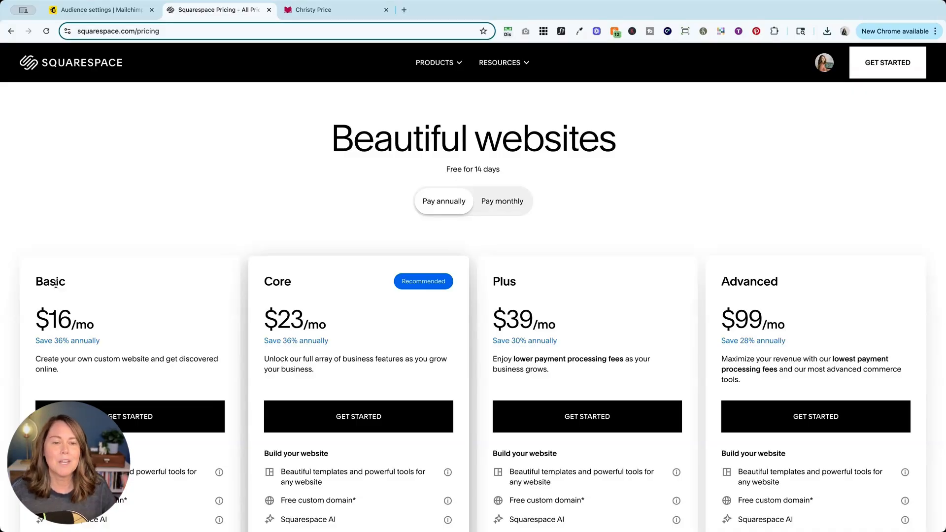
pyautogui.moveTo(326, 300)
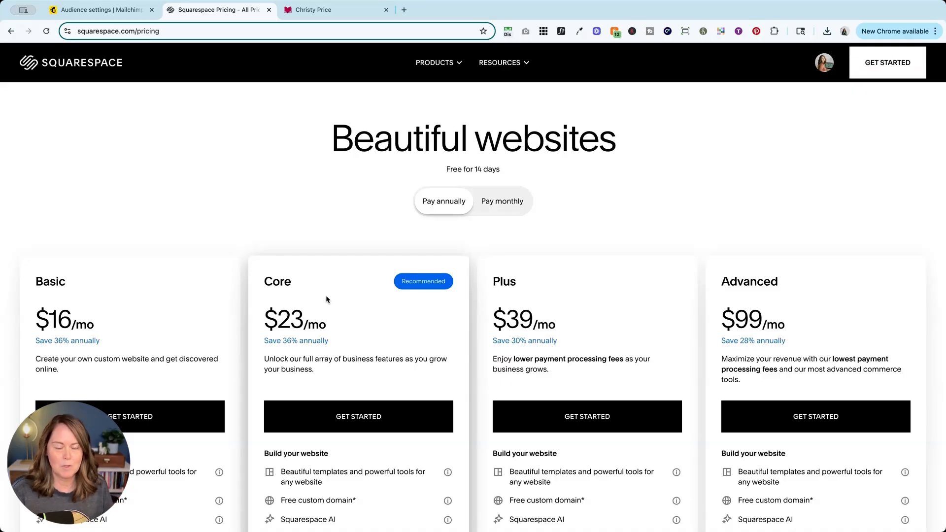
pyautogui.moveTo(785, 261)
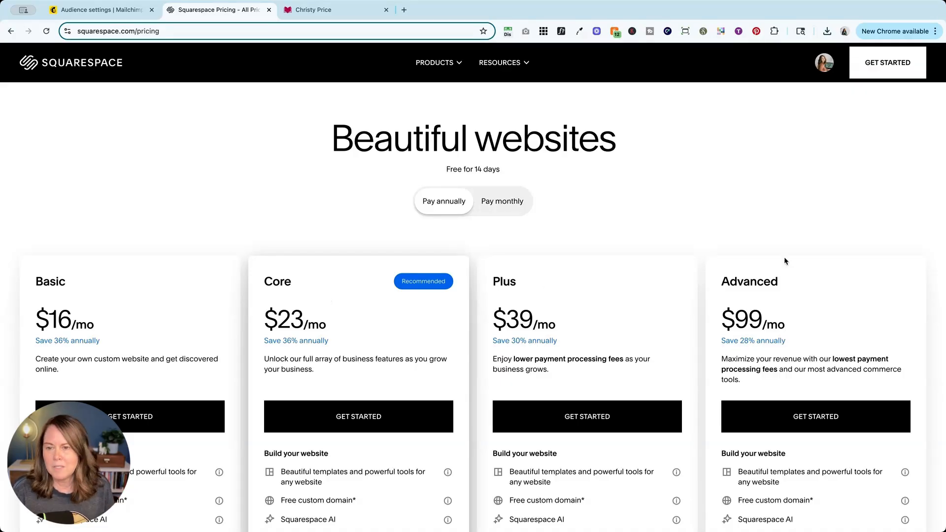
pyautogui.moveTo(296, 338)
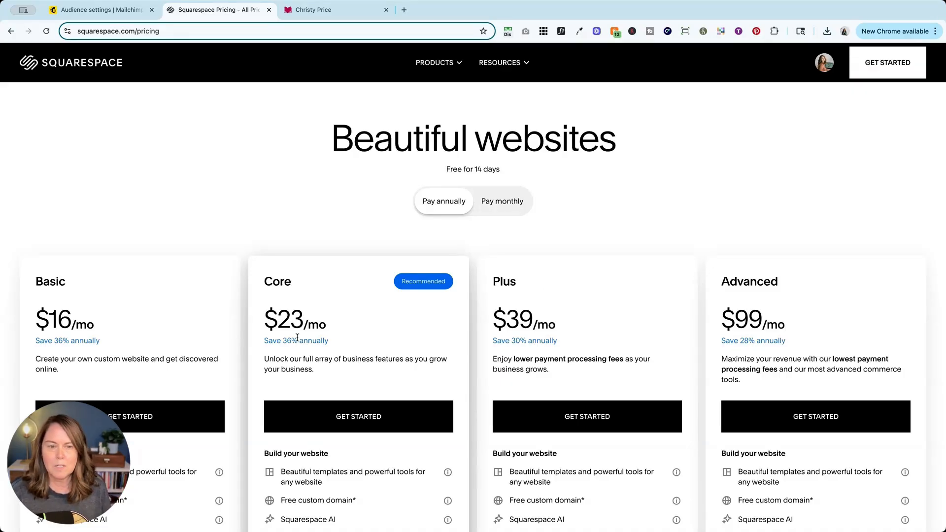
pyautogui.moveTo(305, 290)
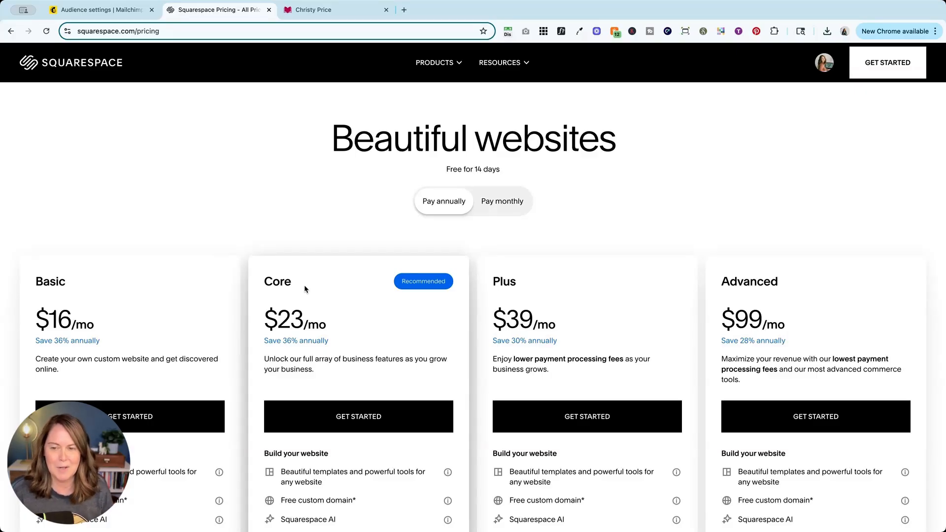
pyautogui.click(335, 10)
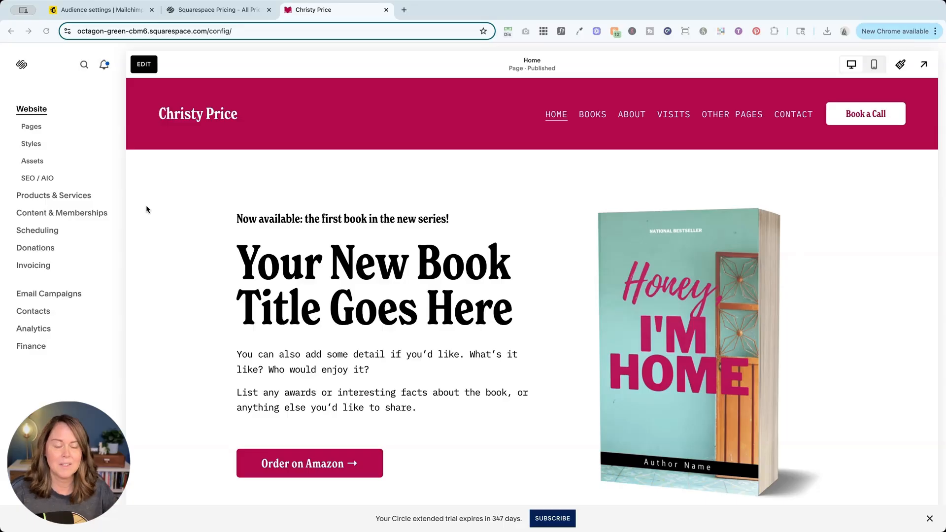
pyautogui.moveTo(172, 206)
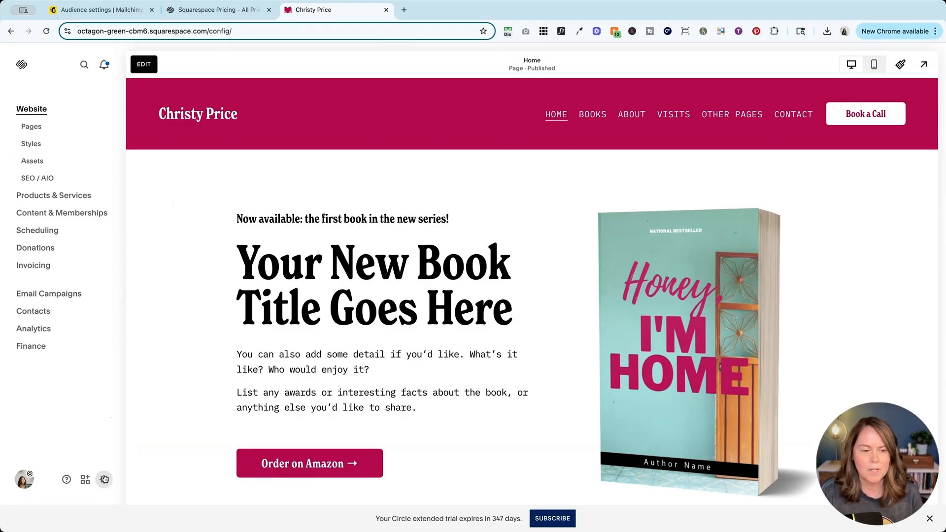
pyautogui.click(104, 479)
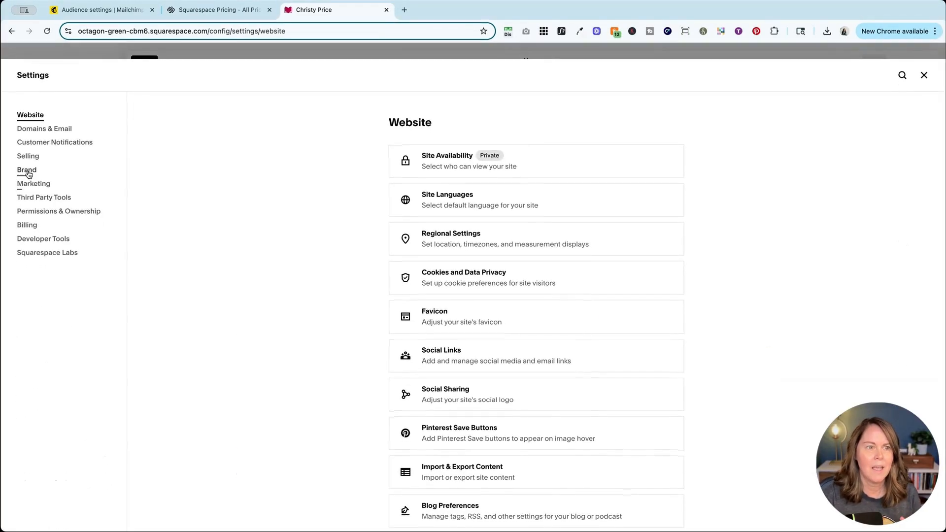
pyautogui.click(27, 156)
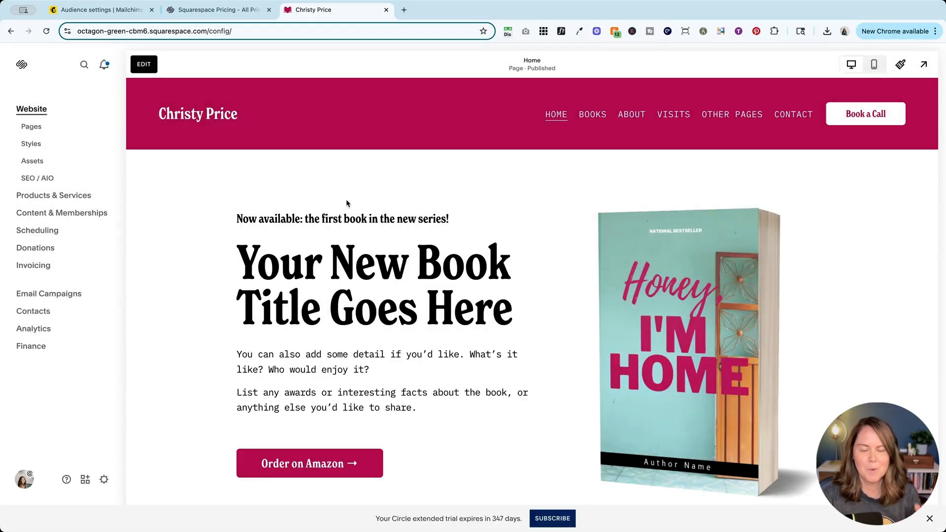
pyautogui.moveTo(104, 480)
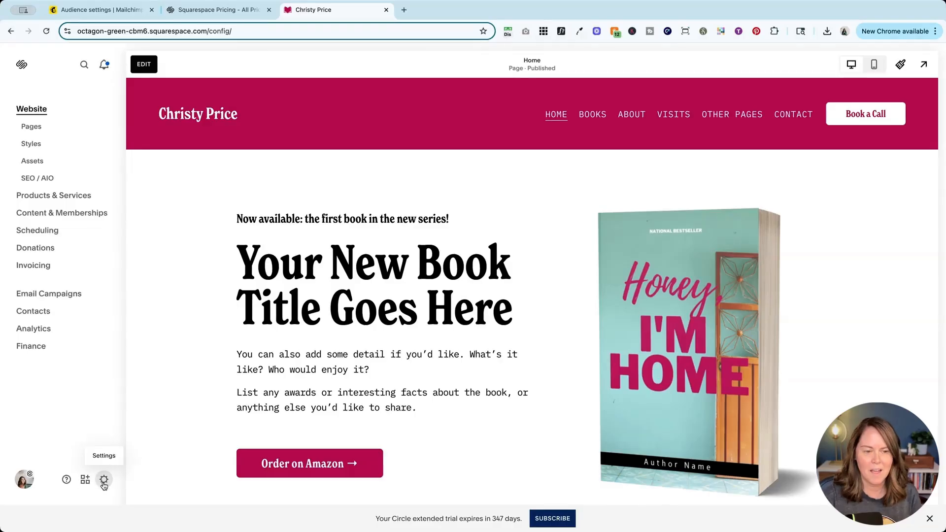
pyautogui.moveTo(111, 469)
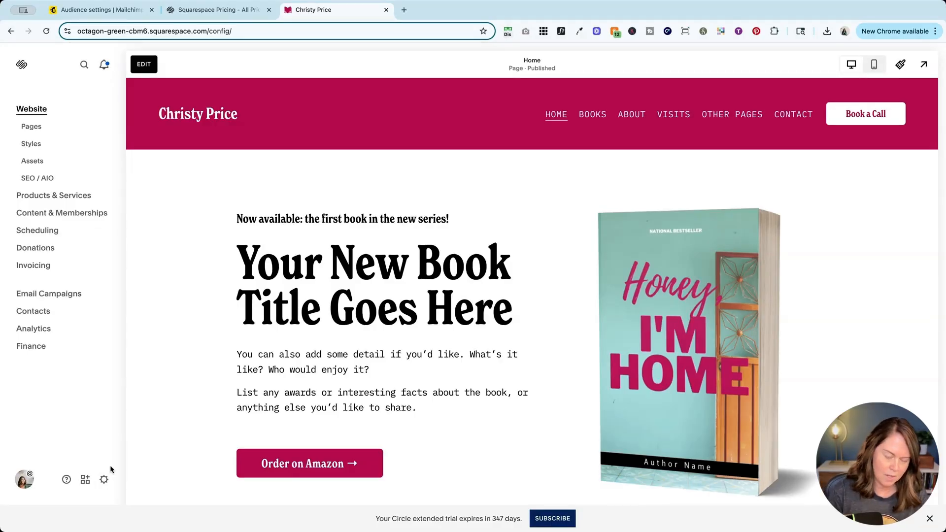
pyautogui.write('check')
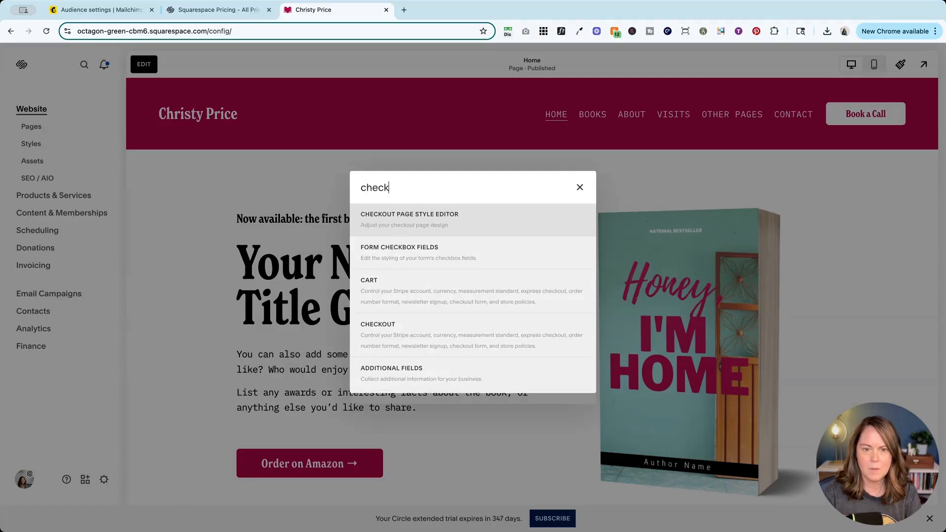
pyautogui.moveTo(401, 332)
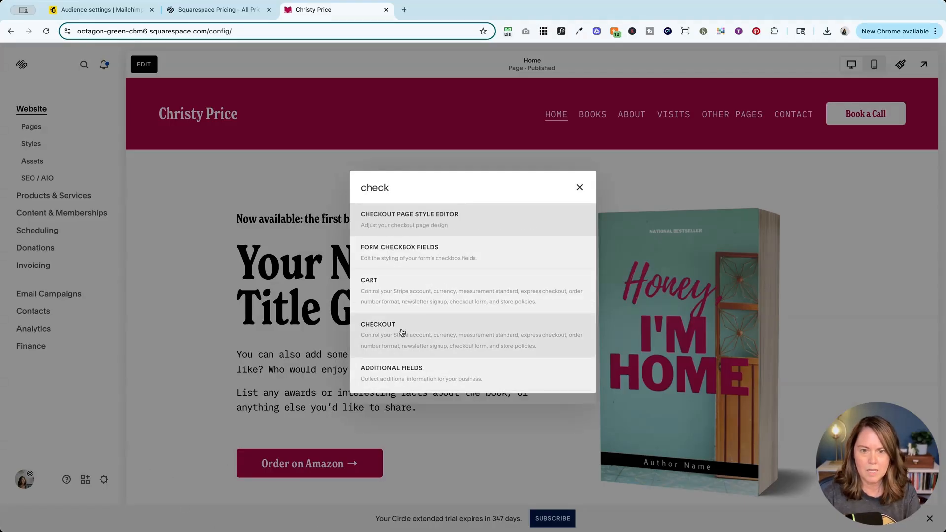
pyautogui.moveTo(570, 339)
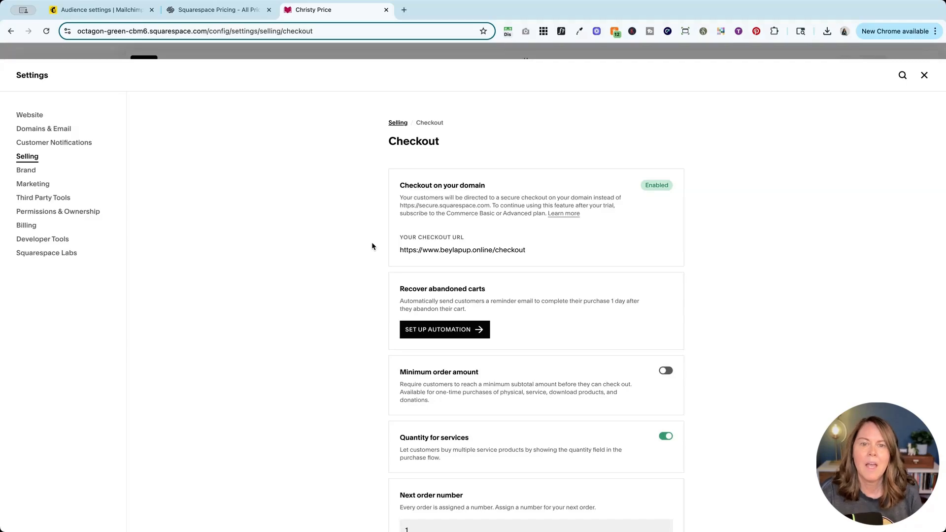
pyautogui.scroll(-3)
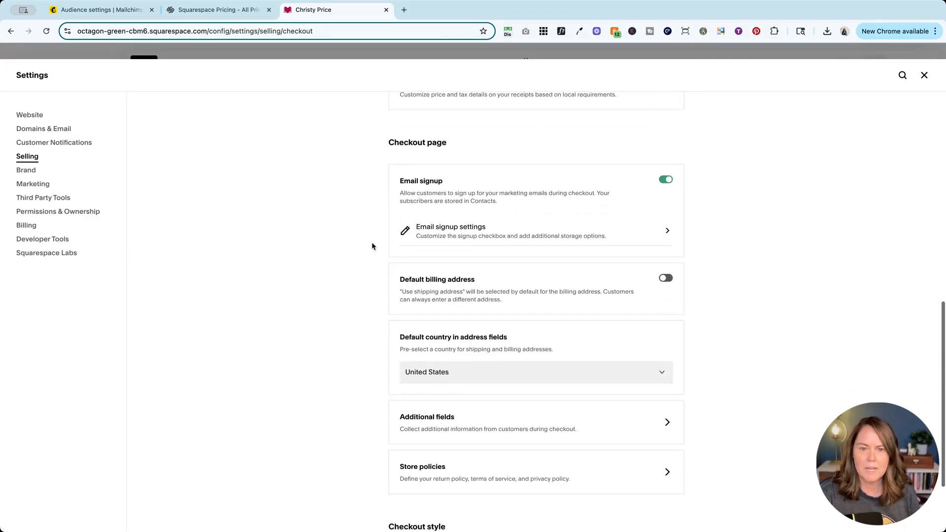
pyautogui.scroll(-3)
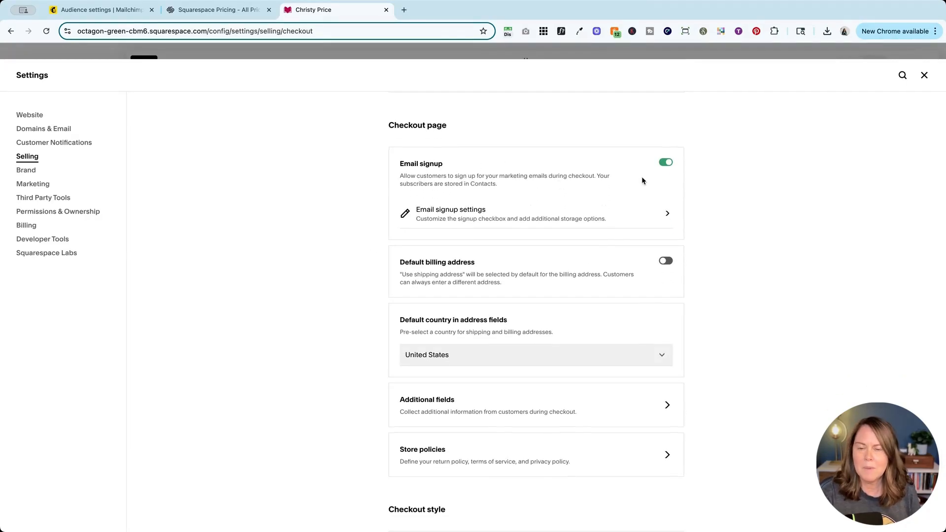
pyautogui.moveTo(450, 217)
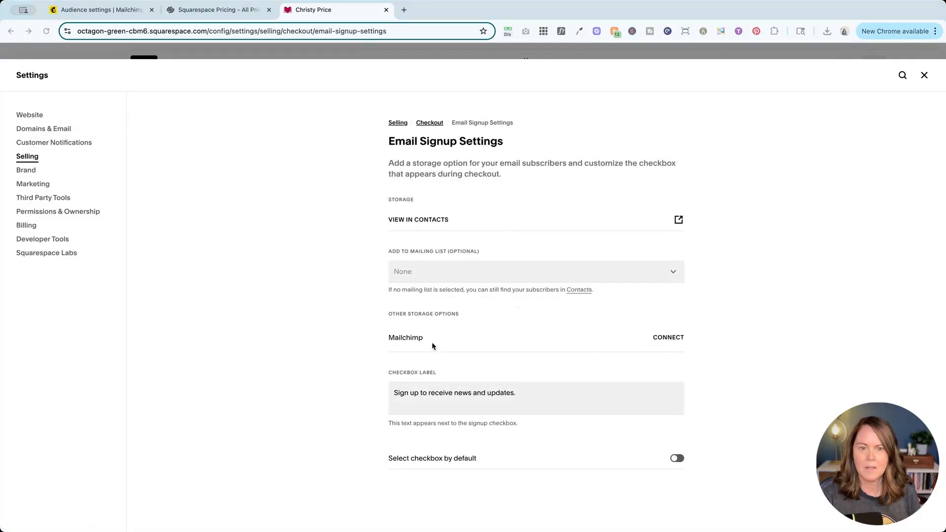
pyautogui.moveTo(565, 343)
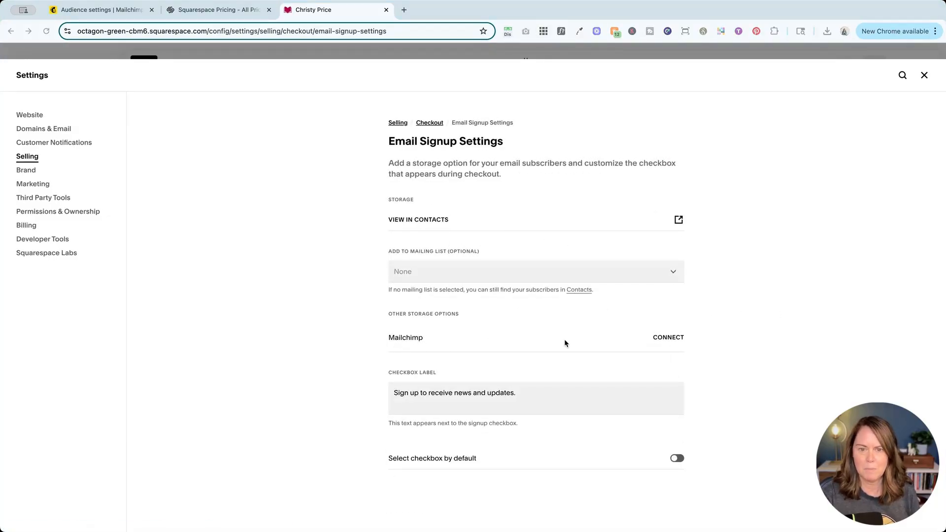
pyautogui.moveTo(669, 337)
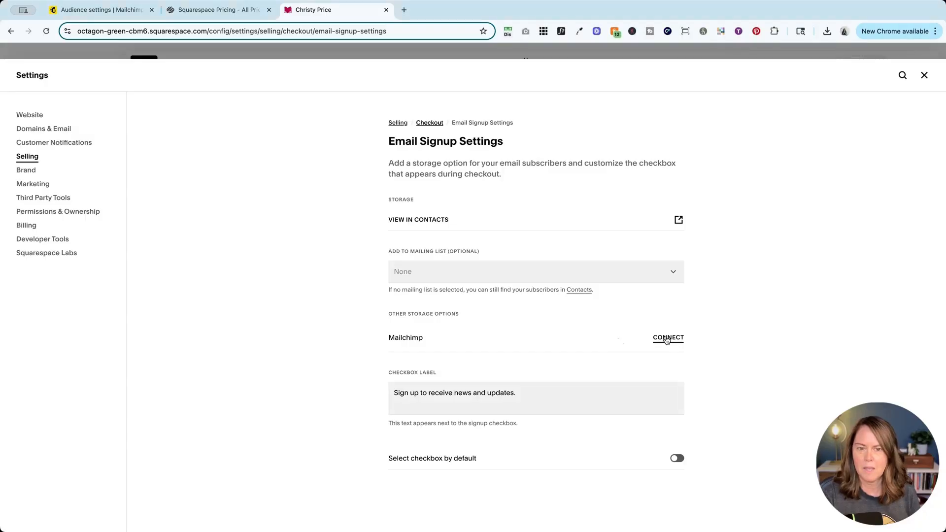
pyautogui.moveTo(339, 155)
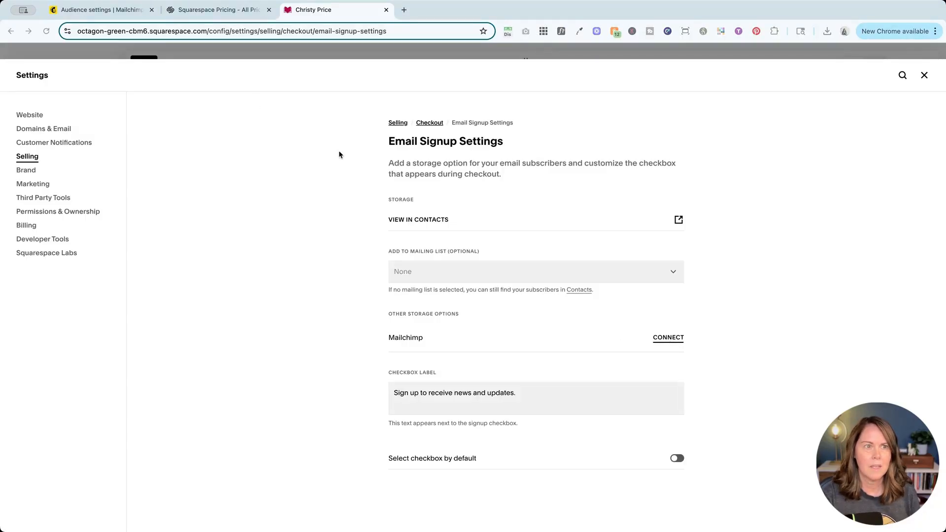
pyautogui.moveTo(448, 332)
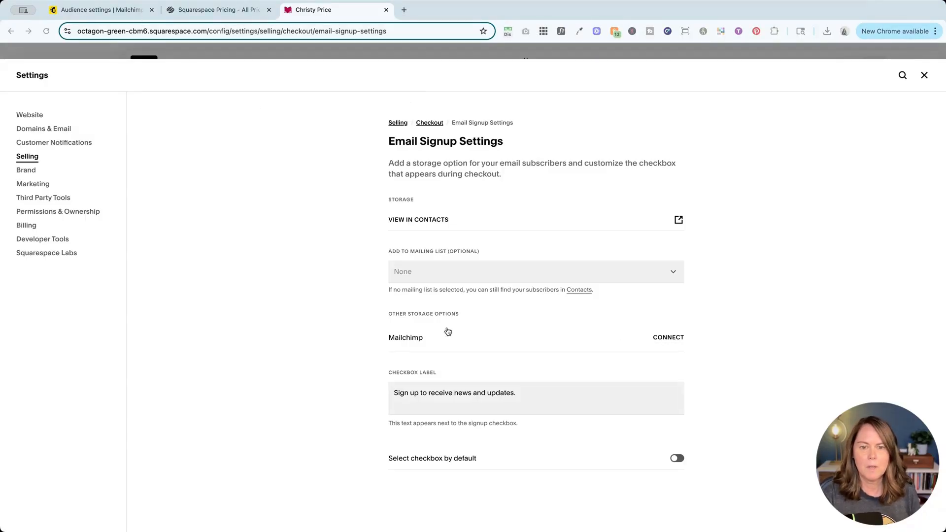
pyautogui.moveTo(258, 311)
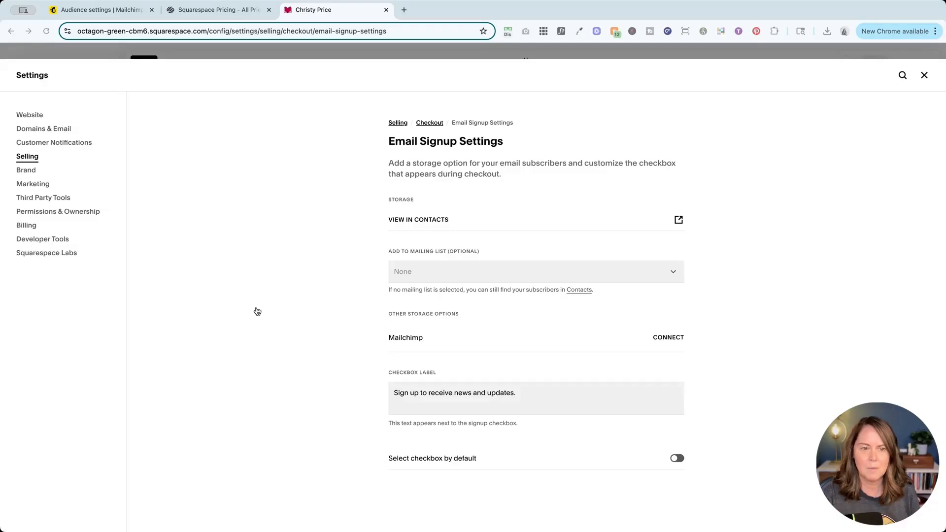
pyautogui.moveTo(158, 351)
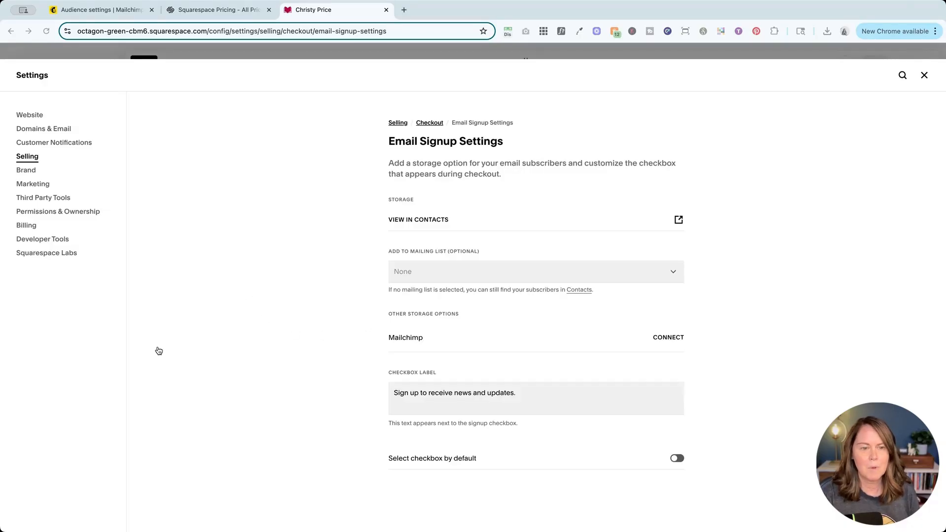
pyautogui.moveTo(325, 319)
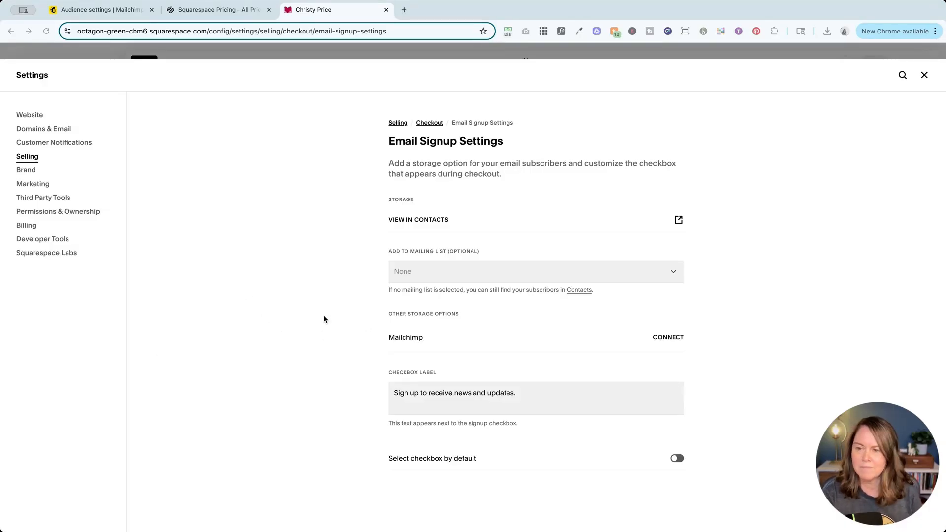
# - Connect Mailchimp for checkout signups to Main List with double opt-in, and save
pyautogui.click(668, 337)
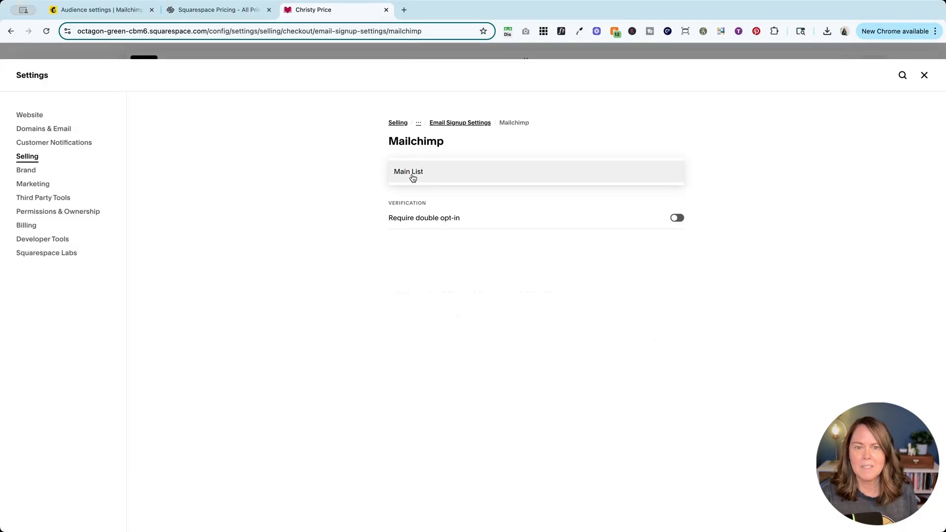
pyautogui.click(413, 175)
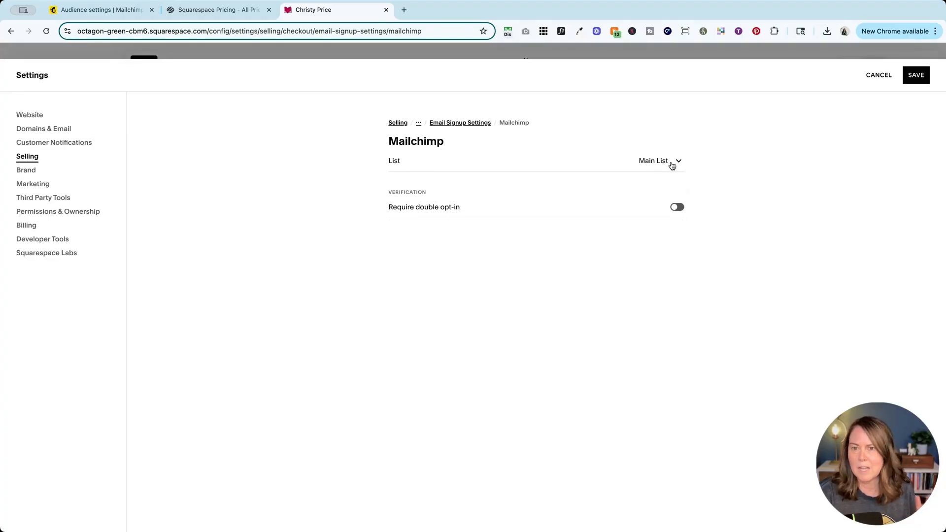
pyautogui.moveTo(406, 218)
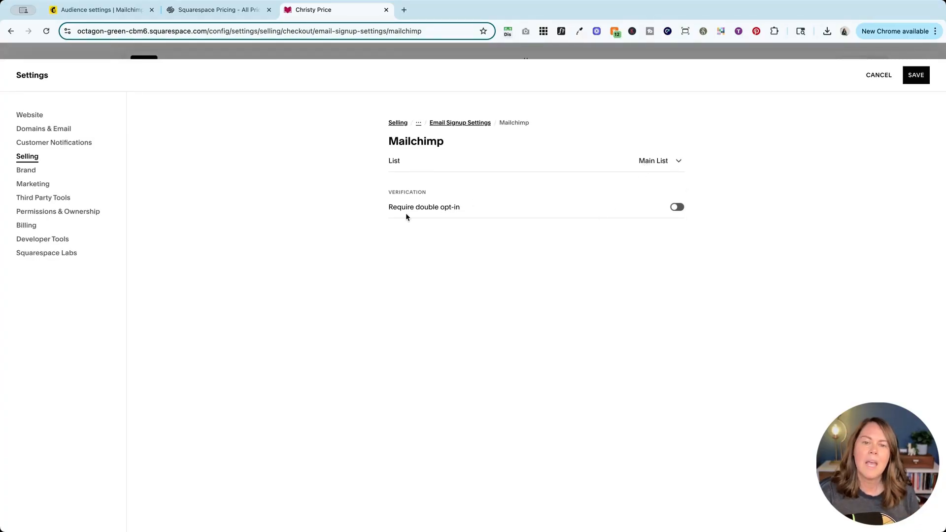
pyautogui.moveTo(685, 207)
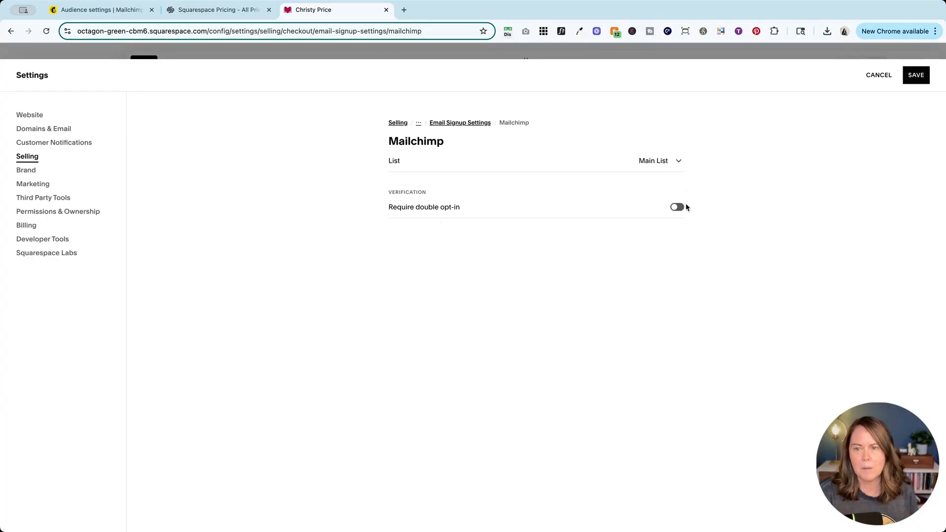
pyautogui.click(677, 207)
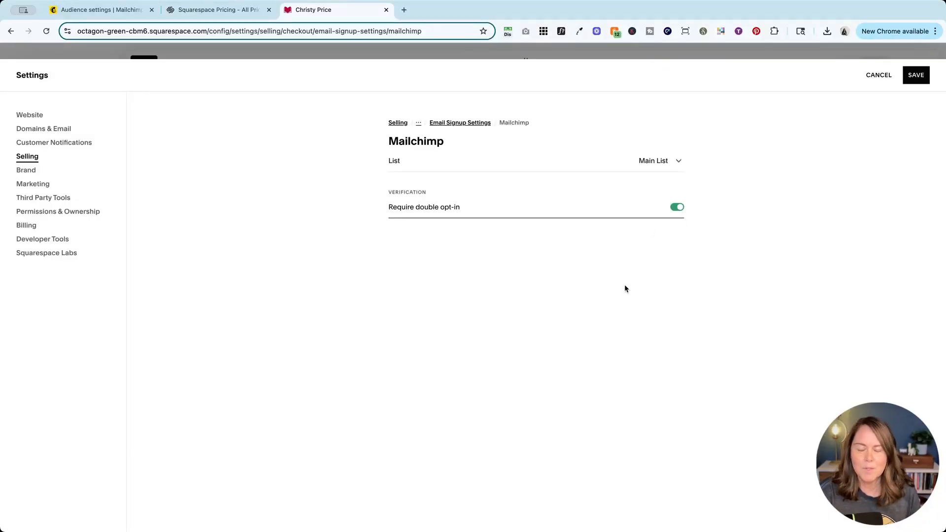
pyautogui.moveTo(623, 286)
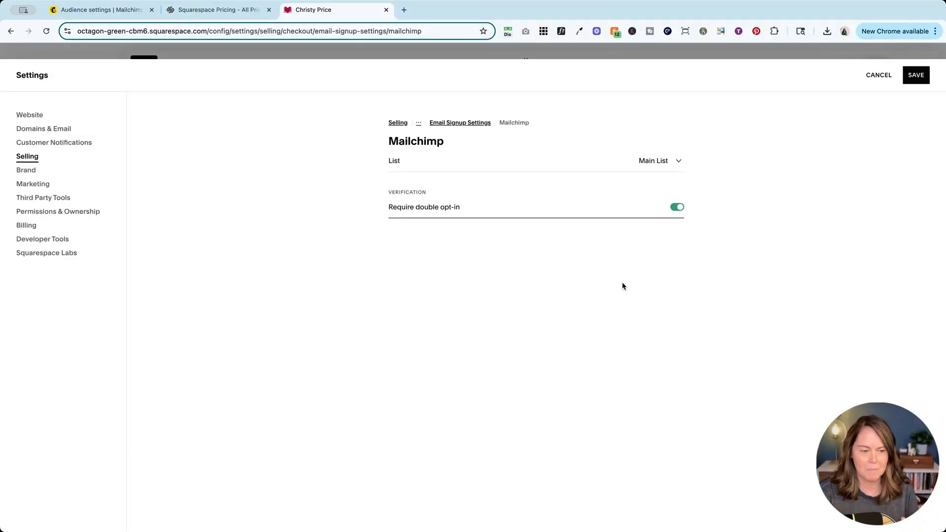
pyautogui.moveTo(645, 207)
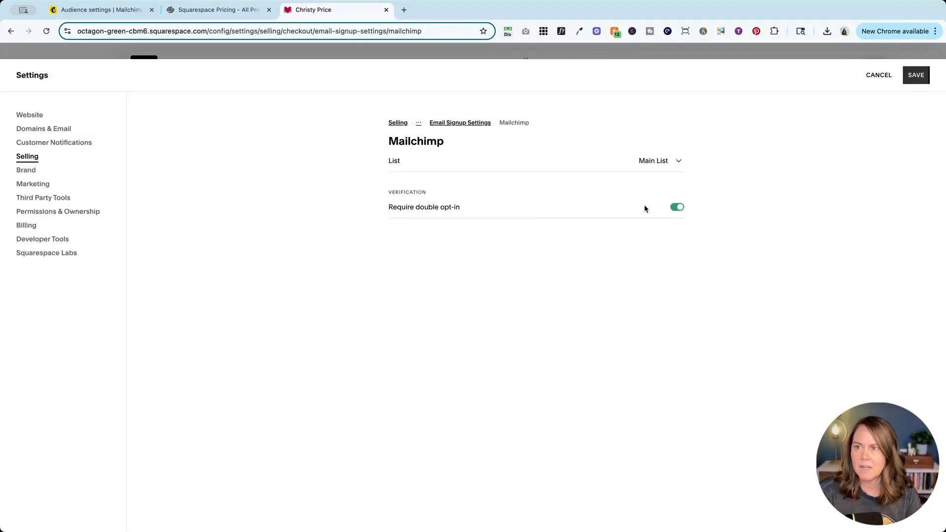
pyautogui.click(915, 75)
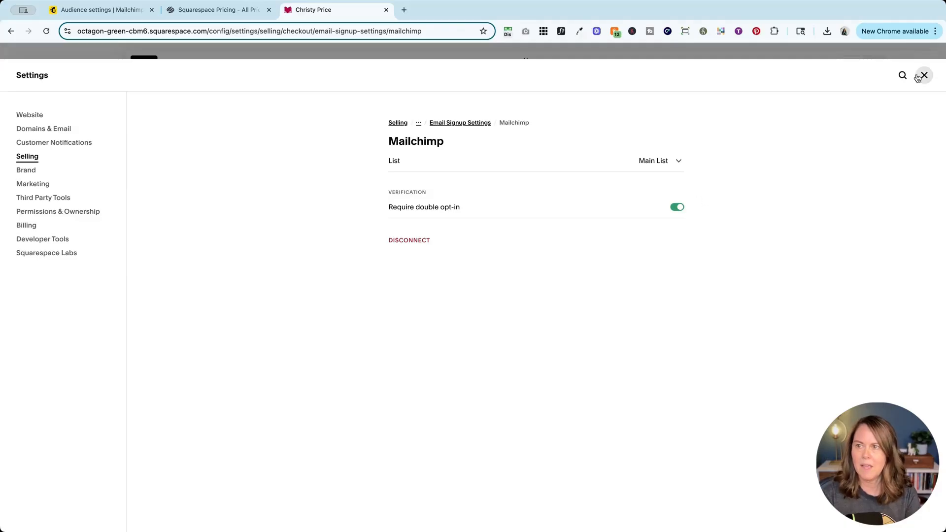
pyautogui.click(923, 75)
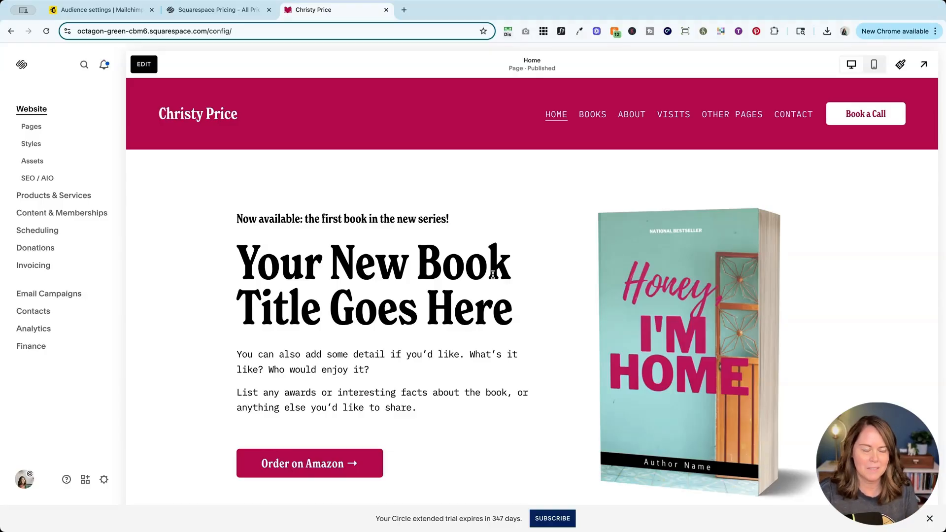
pyautogui.moveTo(336, 281)
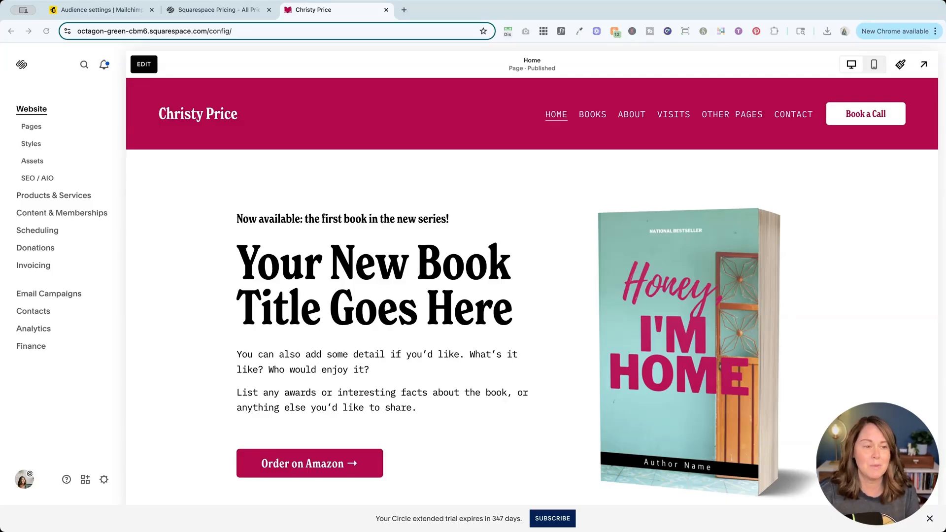
pyautogui.click(100, 10)
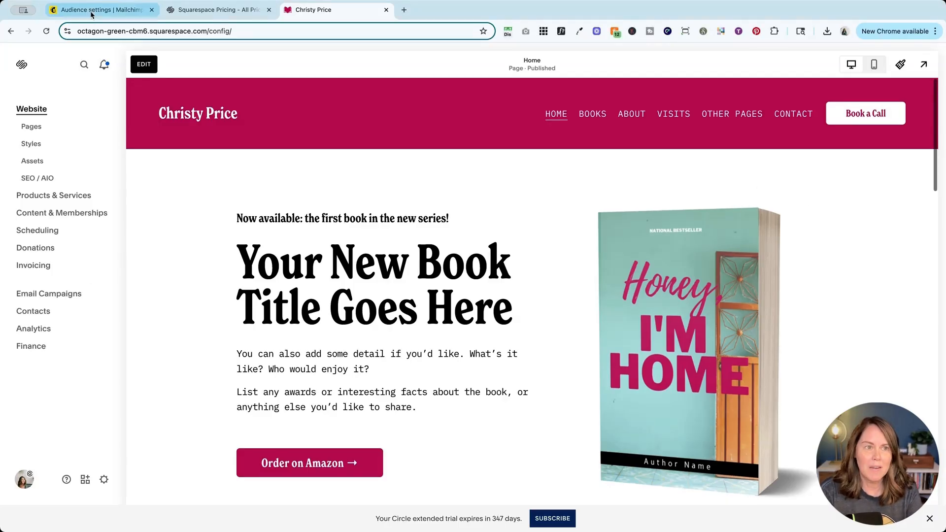
# - Search Mailchimp integrations for 'squ' and open the Squarespace Commerce card
pyautogui.click(99, 10)
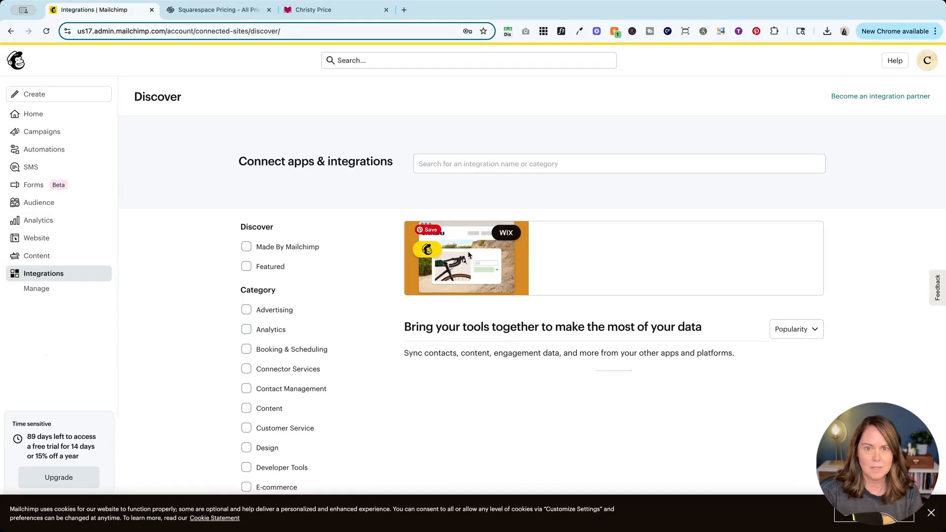
pyautogui.write('square')
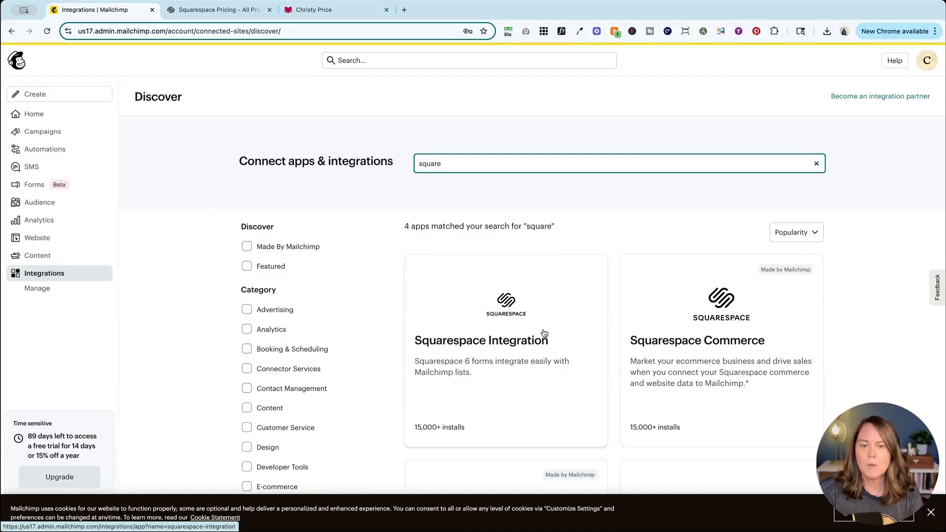
pyautogui.moveTo(420, 375)
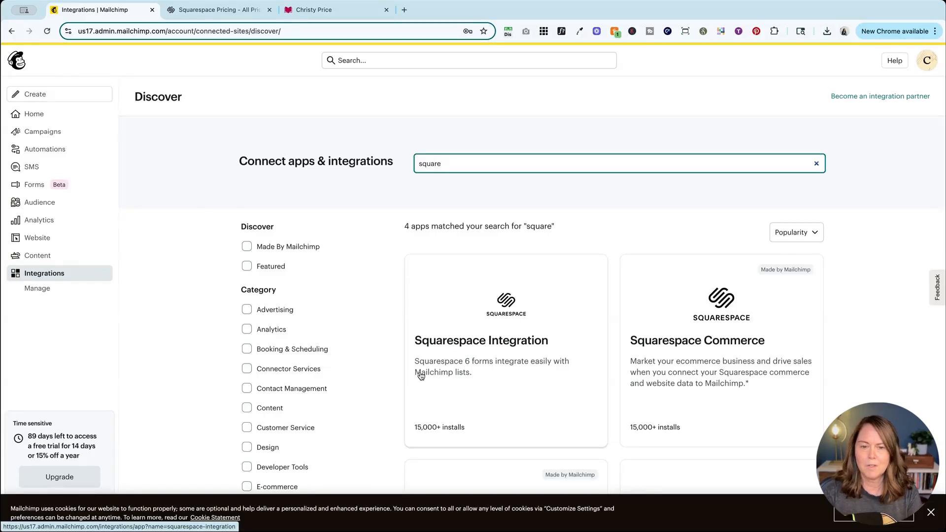
pyautogui.moveTo(737, 353)
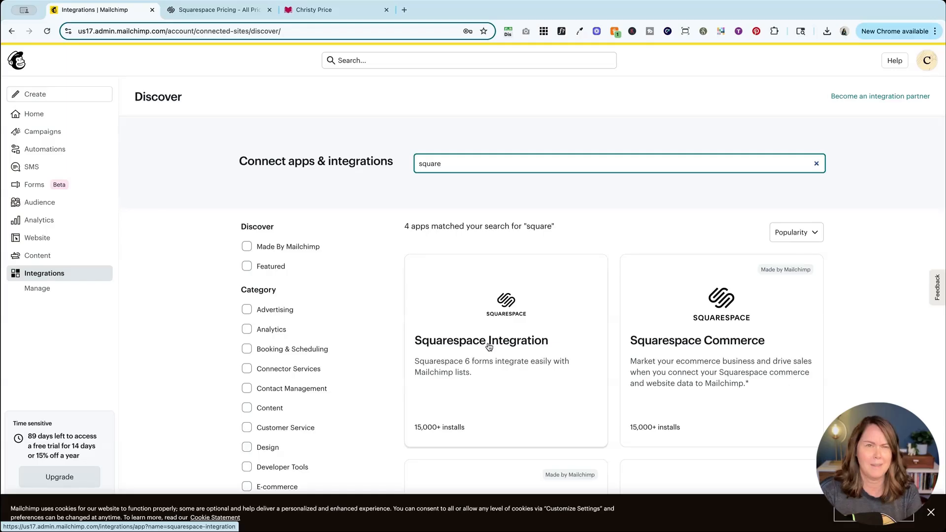
pyautogui.moveTo(674, 333)
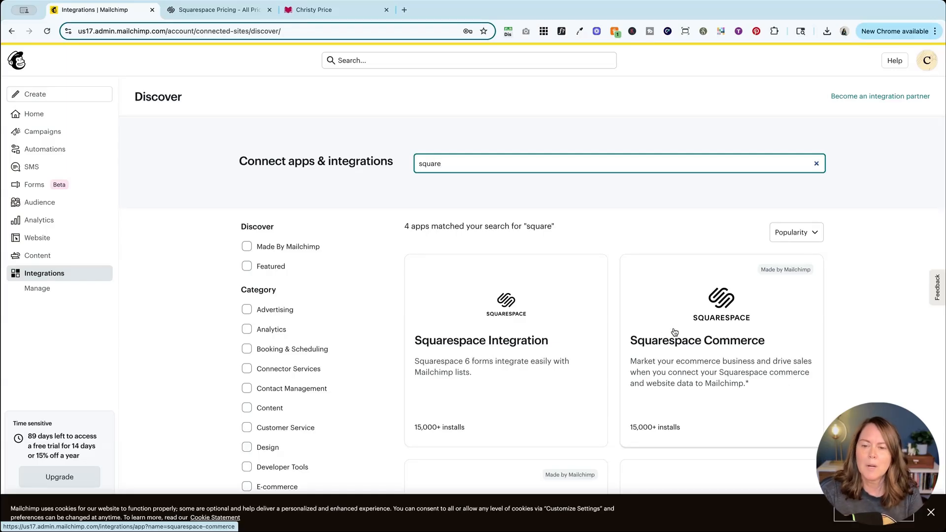
pyautogui.click(696, 341)
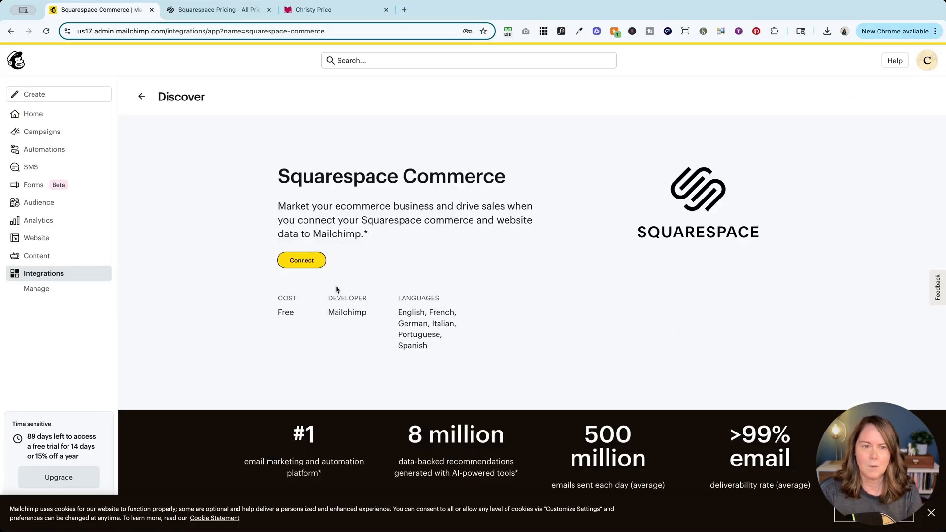
# - Start connecting Squarespace Commerce and continue past the settings review screen
pyautogui.click(301, 260)
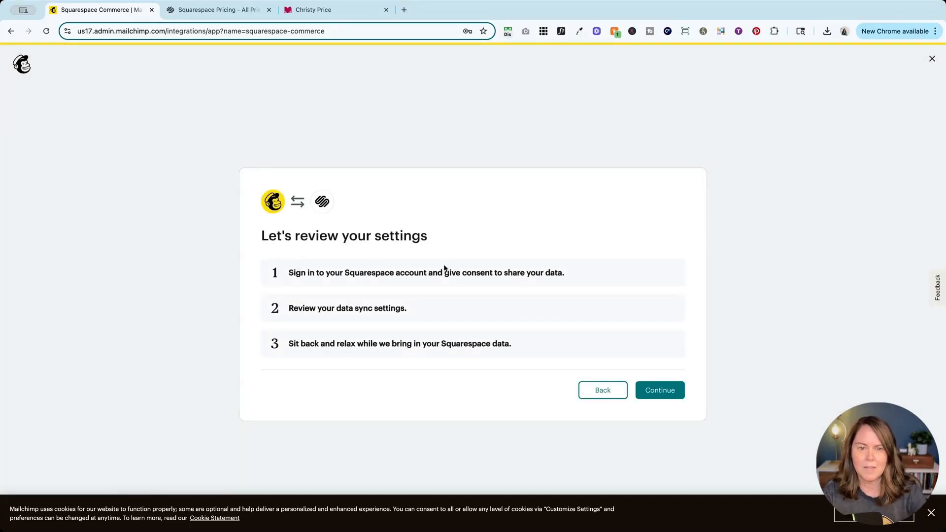
pyautogui.moveTo(383, 317)
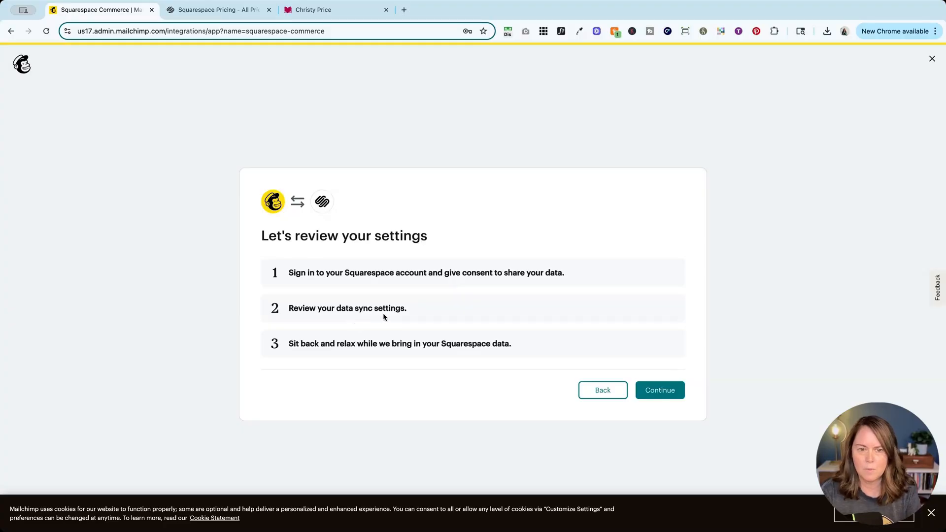
pyautogui.moveTo(622, 375)
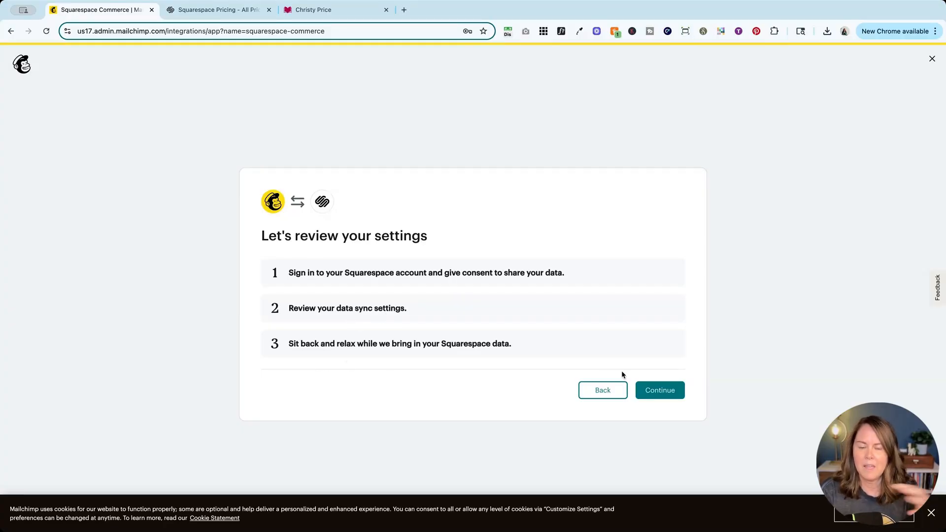
pyautogui.click(660, 390)
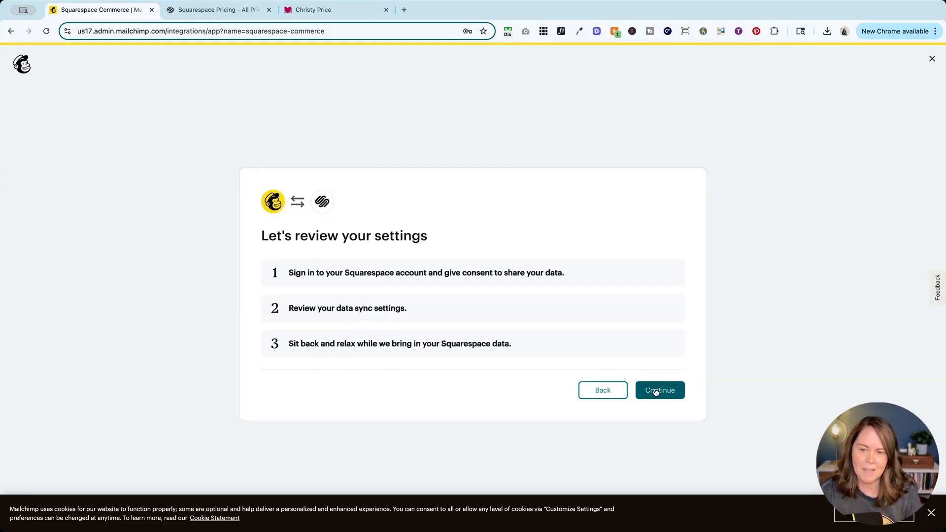
pyautogui.click(660, 390)
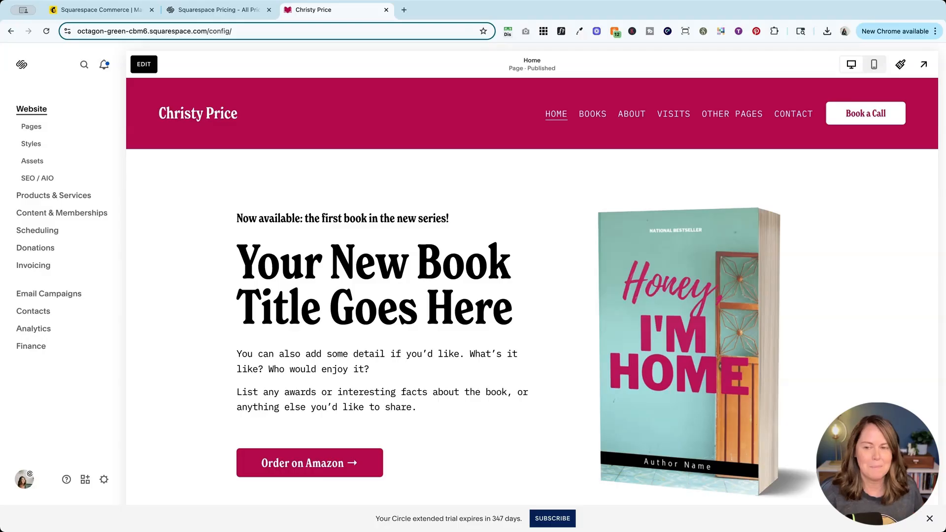
pyautogui.moveTo(93, 306)
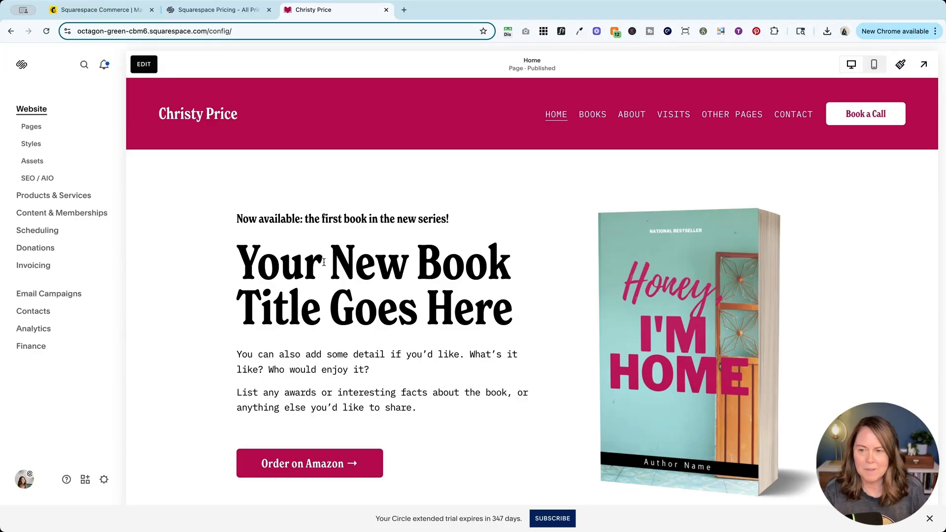
pyautogui.moveTo(31, 126)
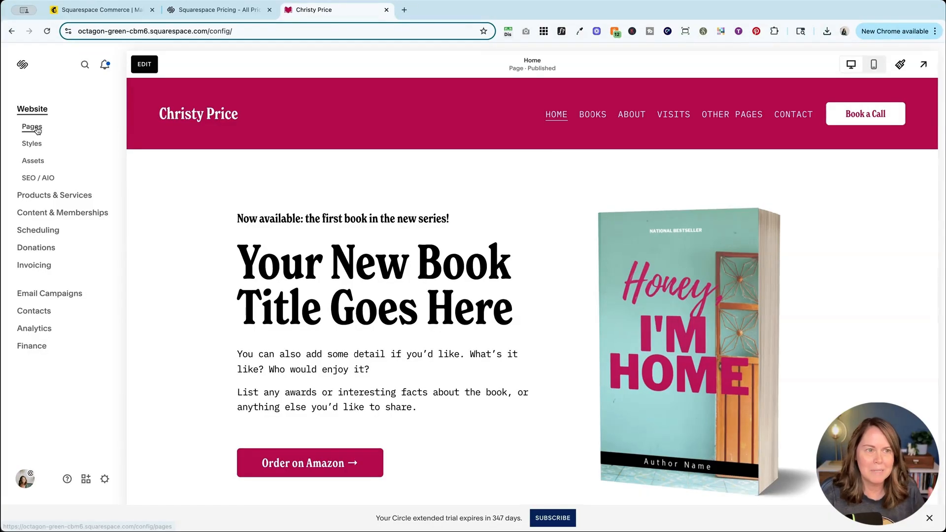
# - Search the Squarespace dashboard for 'po' to find Promotional Pop-Up
pyautogui.click(31, 126)
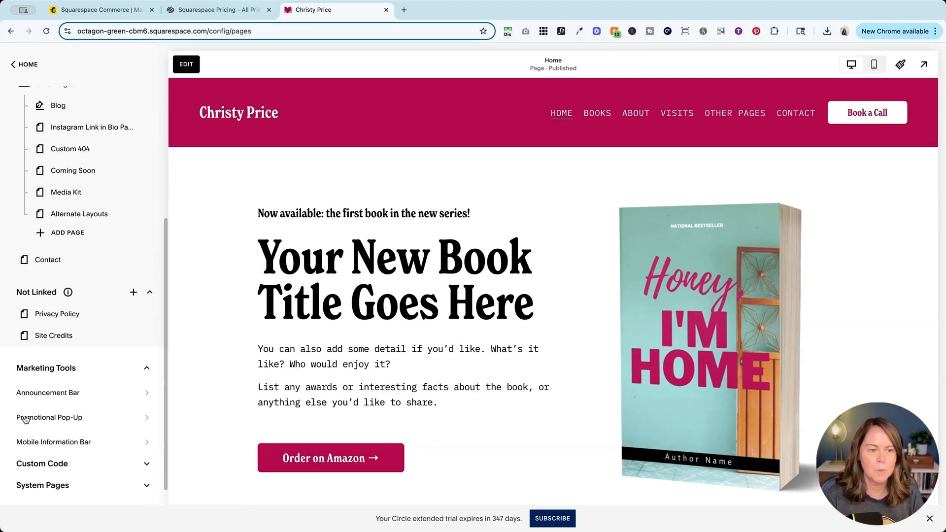
pyautogui.click(49, 417)
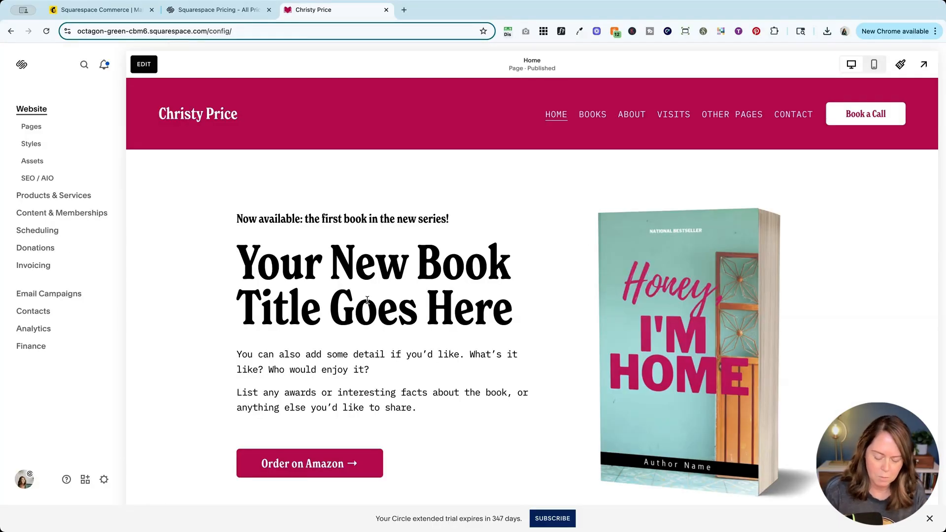
pyautogui.write('pop')
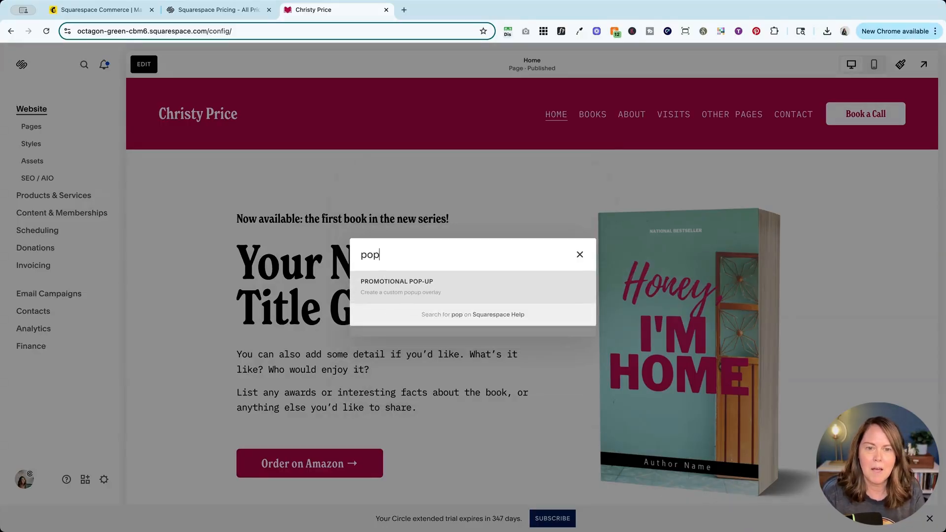
# - Turn on Display Pop-Up and open its newsletter-signup Action settings, discarding unsaved changes
pyautogui.click(397, 285)
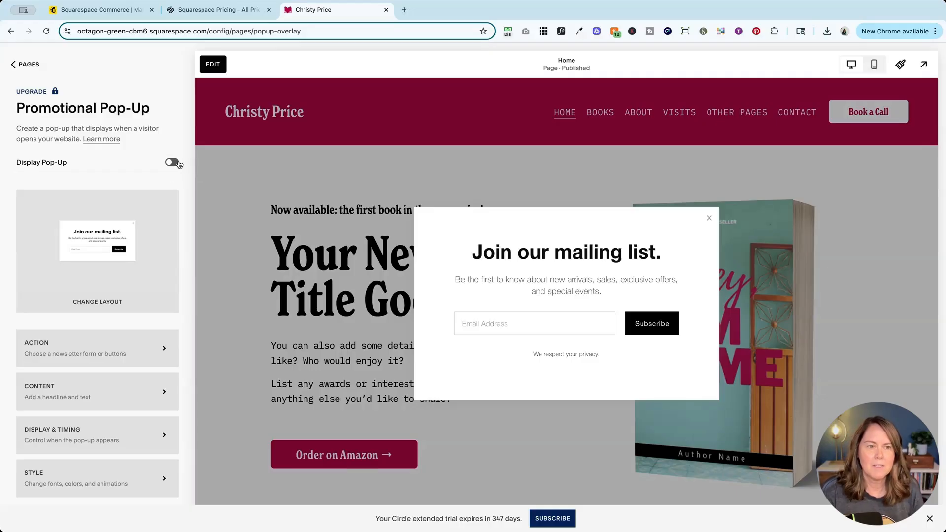
pyautogui.click(172, 163)
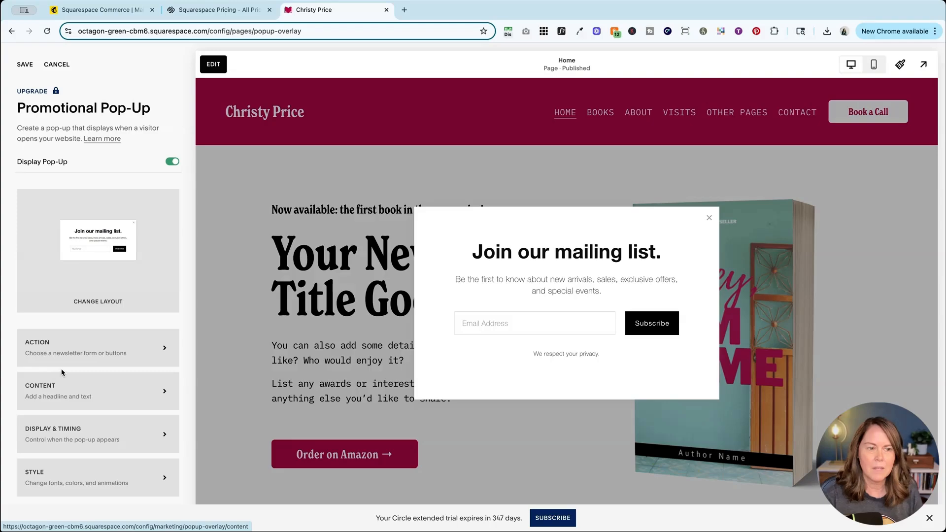
pyautogui.moveTo(87, 359)
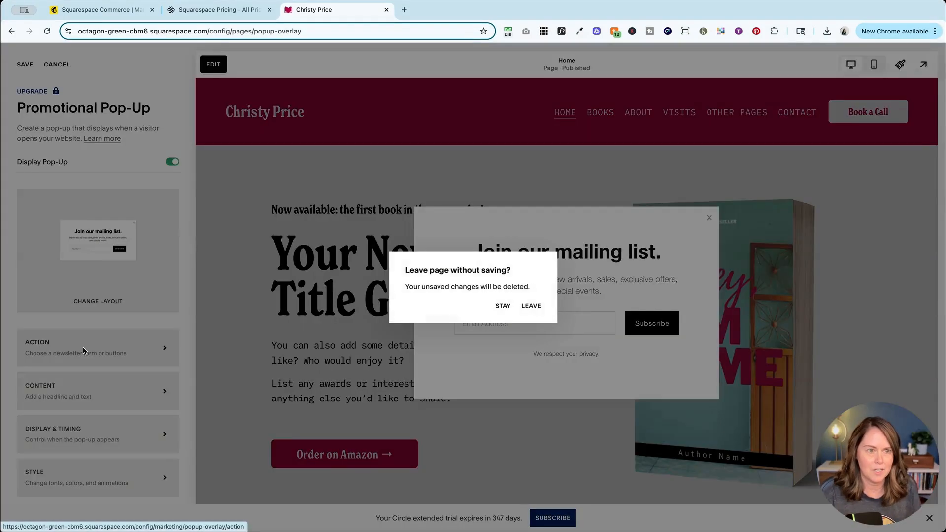
pyautogui.click(530, 306)
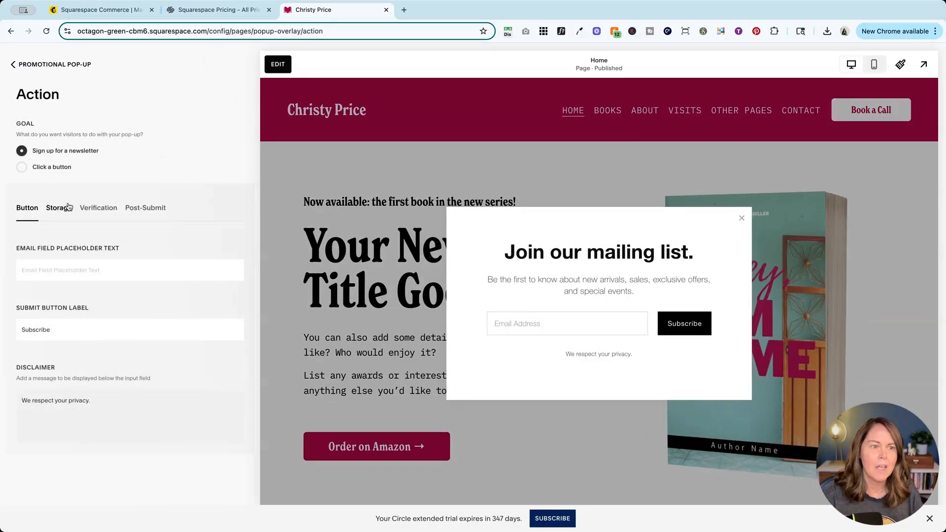
# - Open the pop-up's Storage options and show more services, including Mailchimp
pyautogui.click(58, 208)
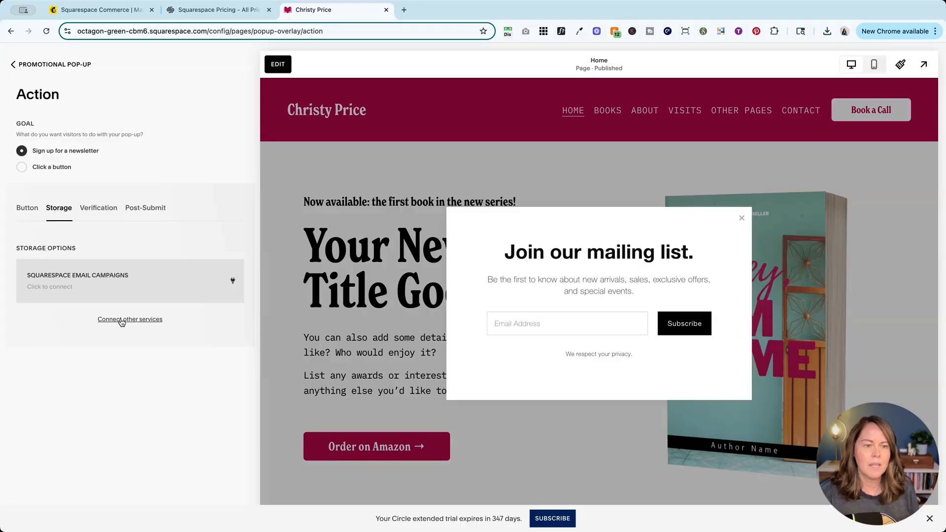
pyautogui.click(129, 319)
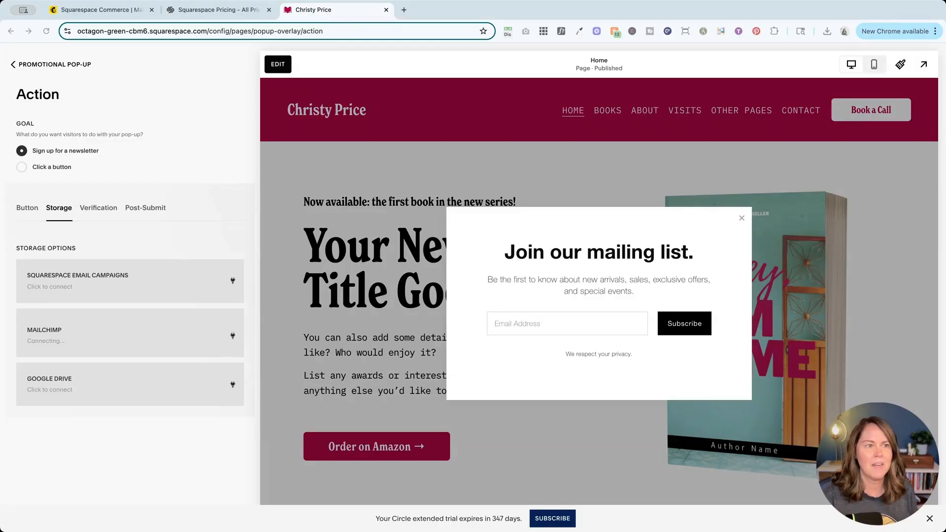
pyautogui.moveTo(103, 400)
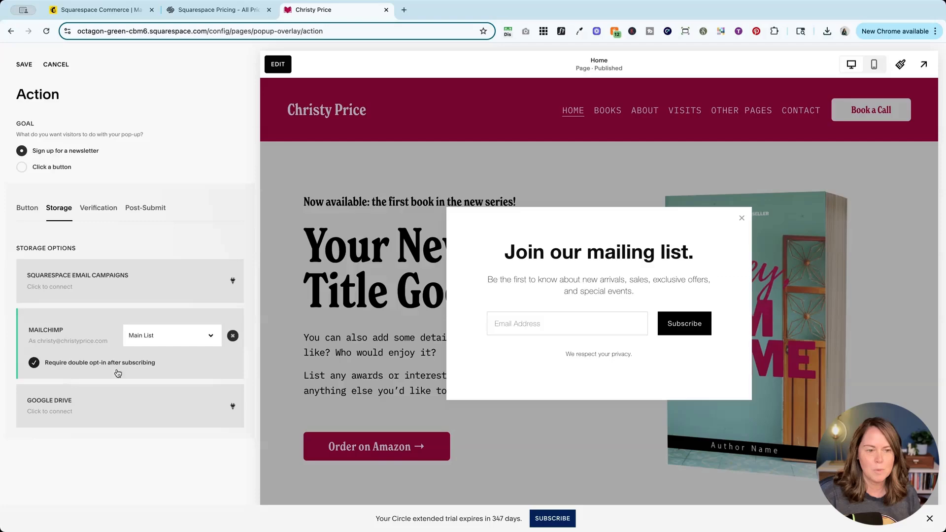
pyautogui.moveTo(145, 370)
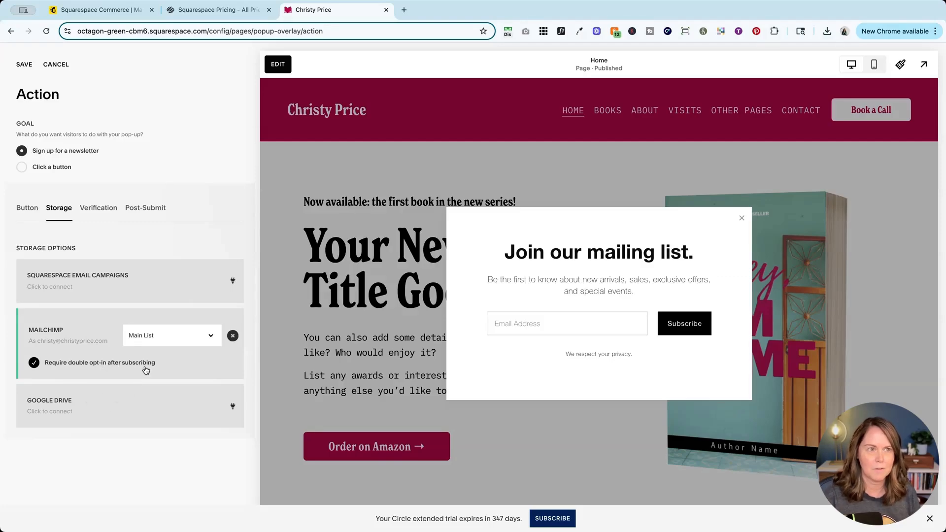
pyautogui.moveTo(95, 284)
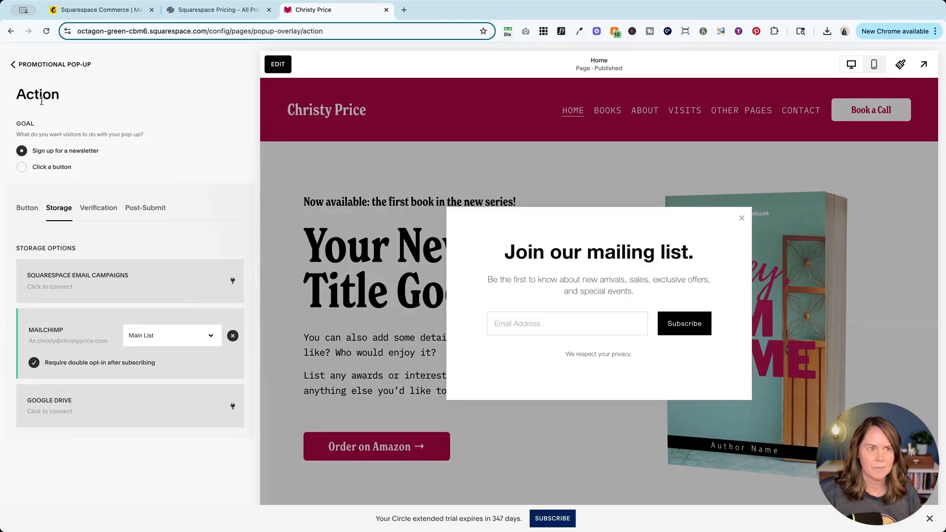
# - Return to the Promotional Pop-Up settings and switch Display Pop-Up on
pyautogui.click(12, 64)
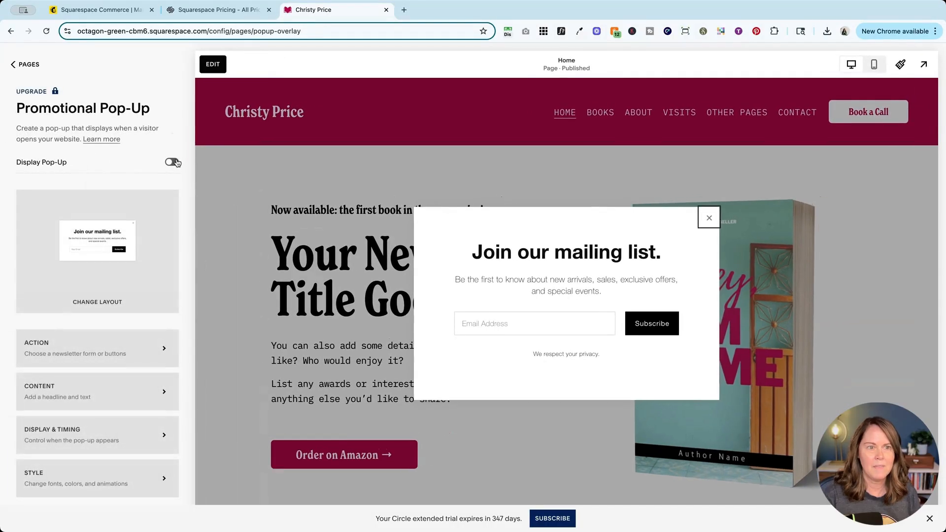
pyautogui.click(172, 162)
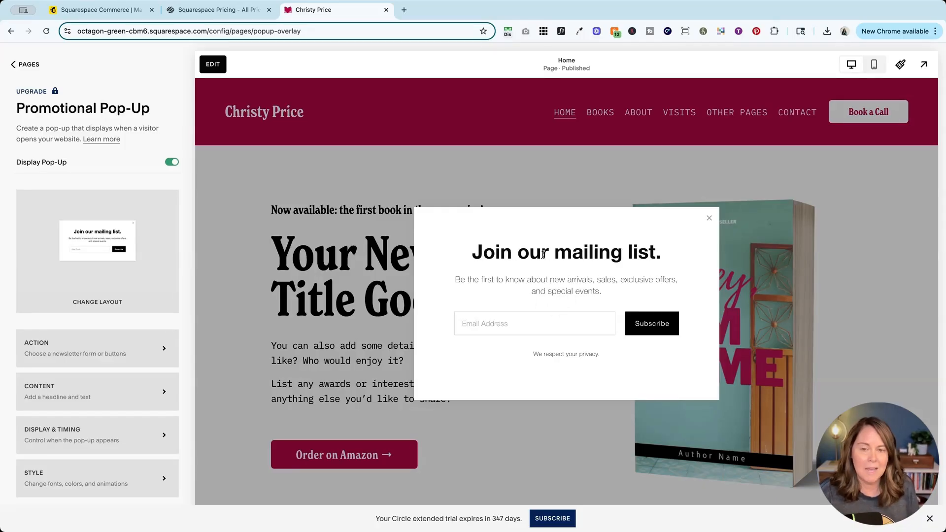
pyautogui.moveTo(538, 259)
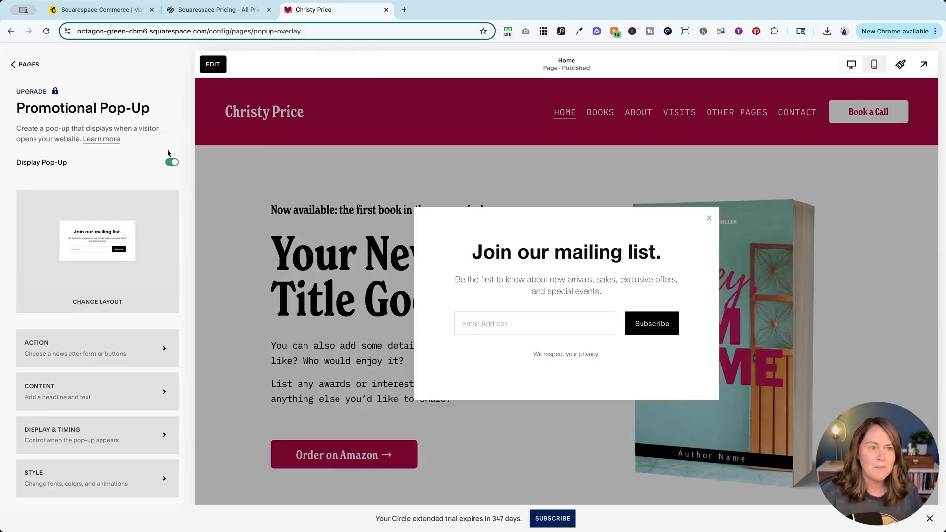
pyautogui.click(24, 64)
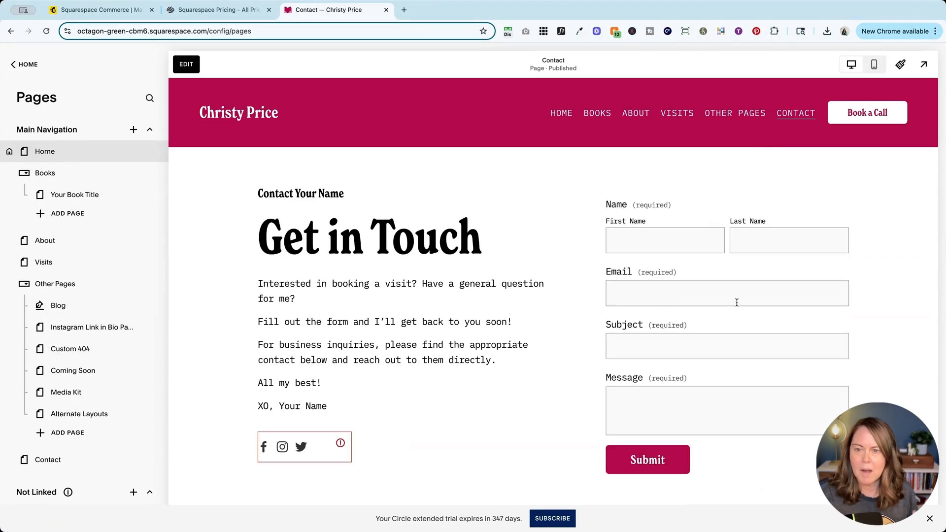
# - Enable Email Signup on the Contact page form's Email field
pyautogui.click(186, 64)
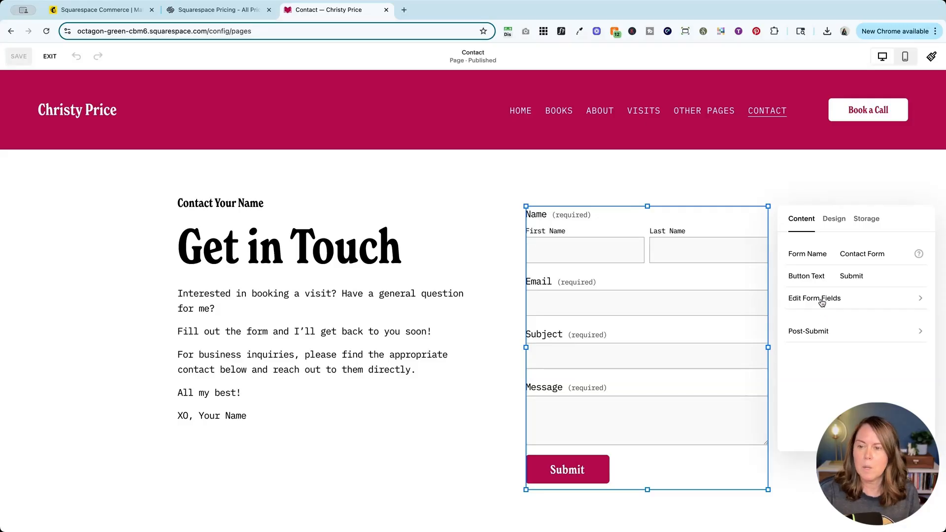
pyautogui.click(814, 298)
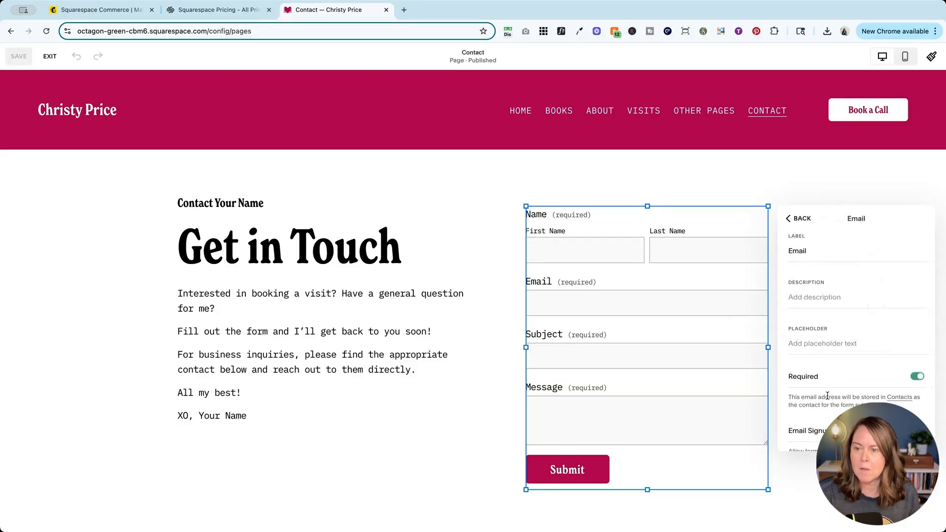
pyautogui.scroll(-3)
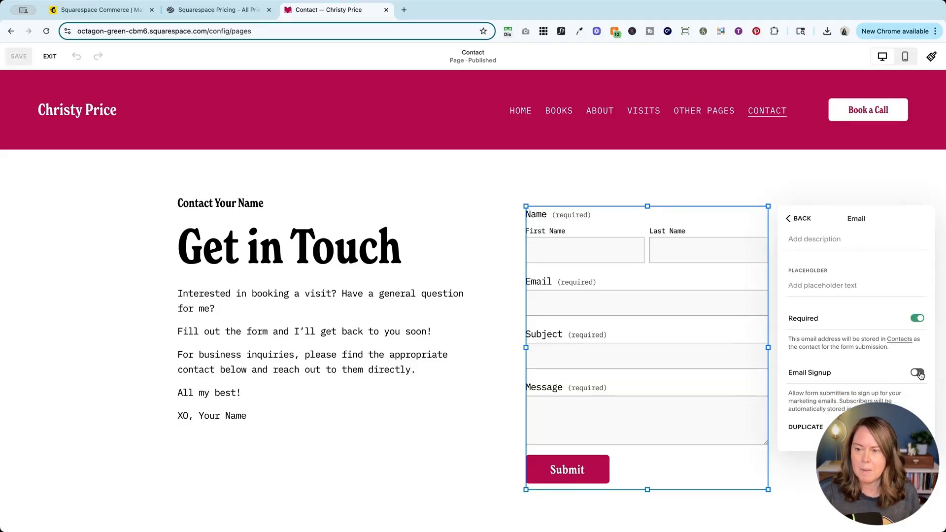
pyautogui.click(916, 372)
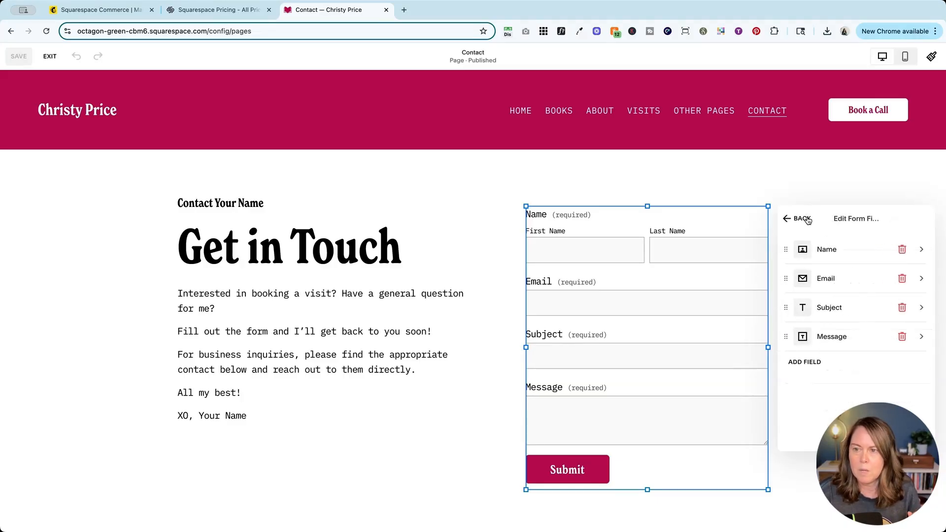
# - Connect the Contact form's additional storage to MailChimp and send submissions to Main List
pyautogui.click(788, 218)
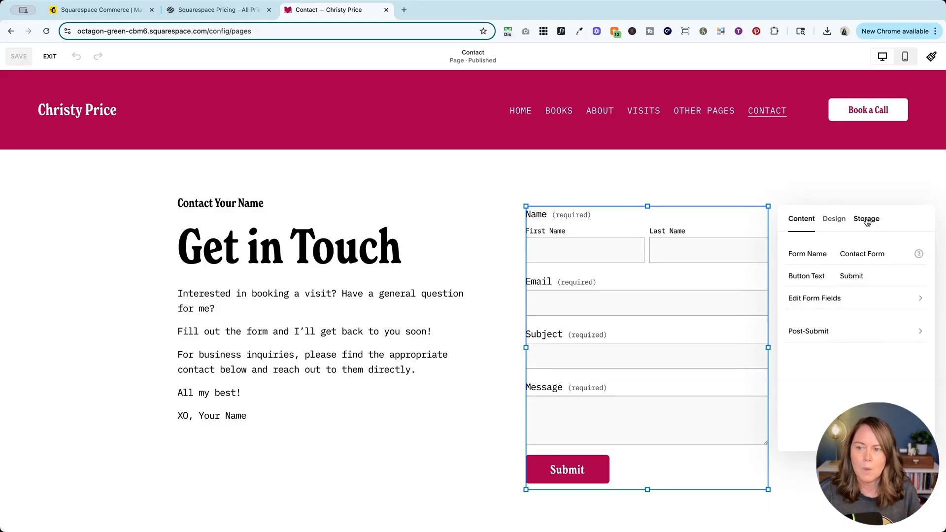
pyautogui.click(867, 218)
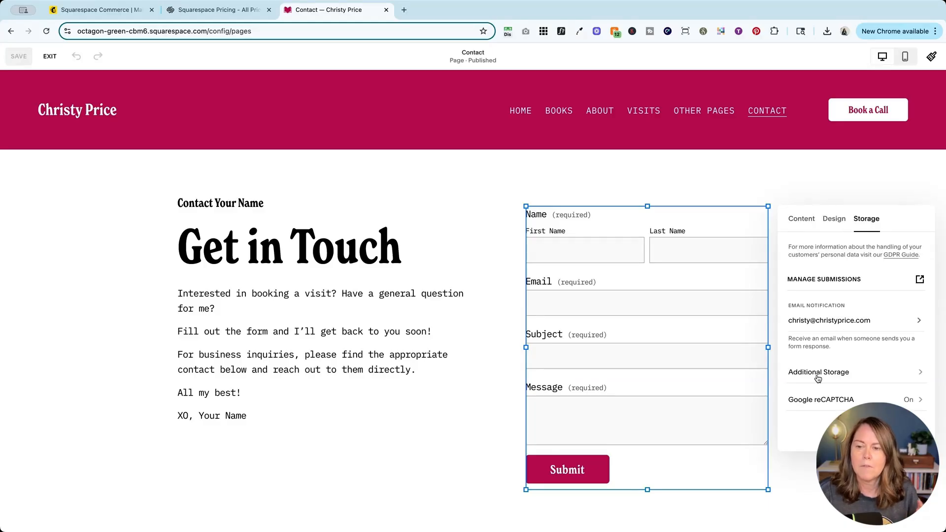
pyautogui.click(818, 373)
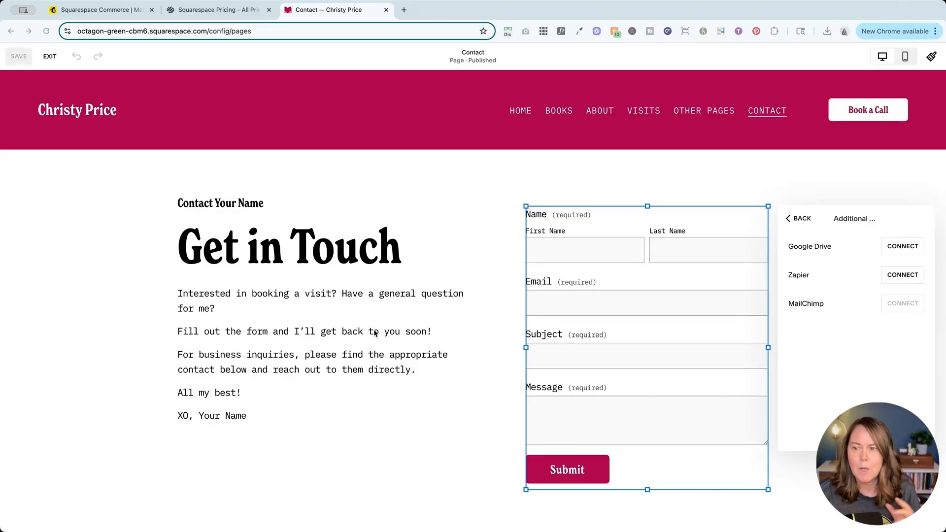
pyautogui.click(902, 304)
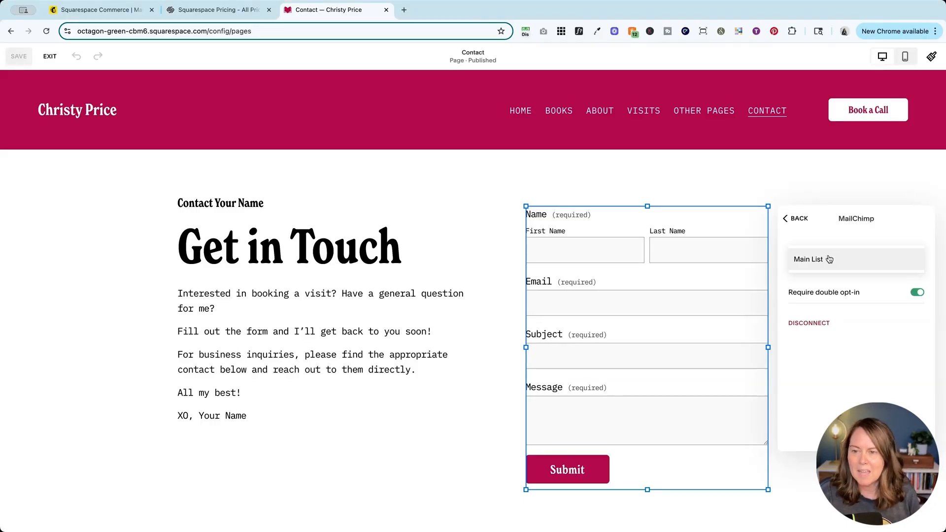
pyautogui.click(808, 259)
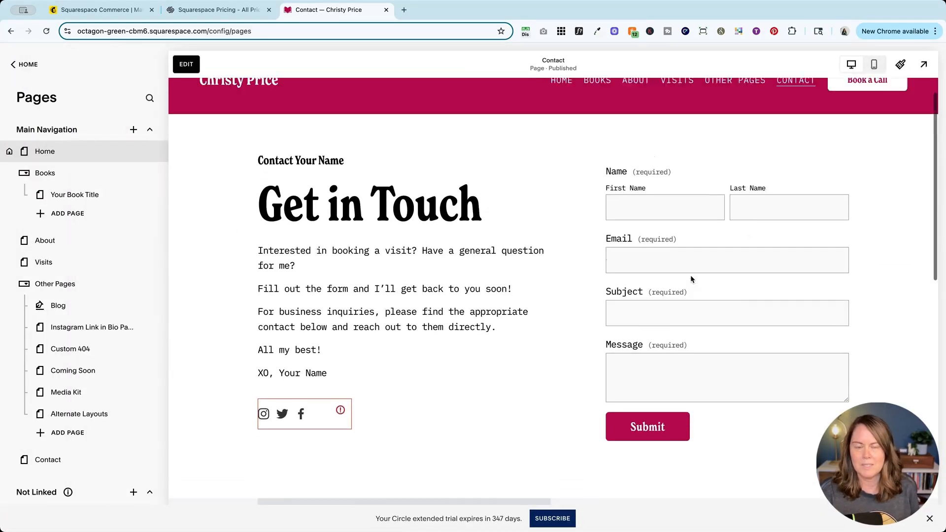
pyautogui.click(185, 64)
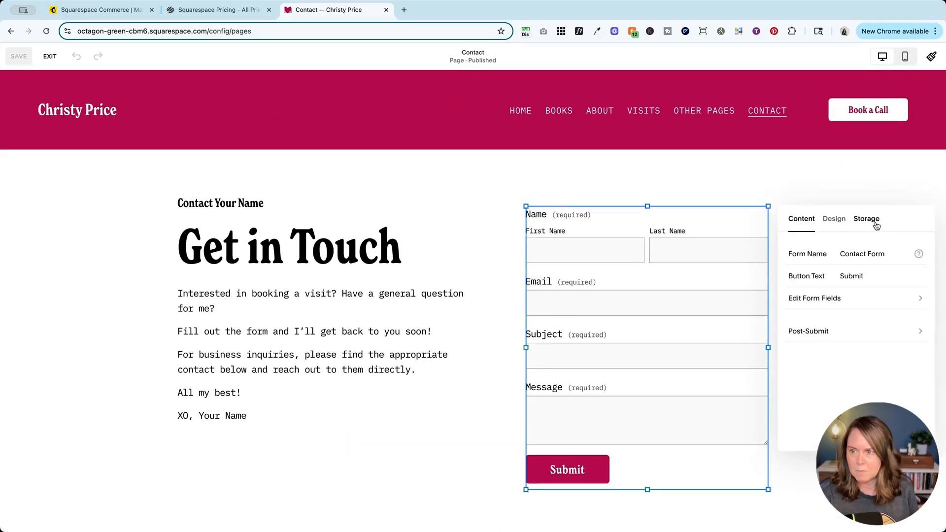
pyautogui.click(866, 218)
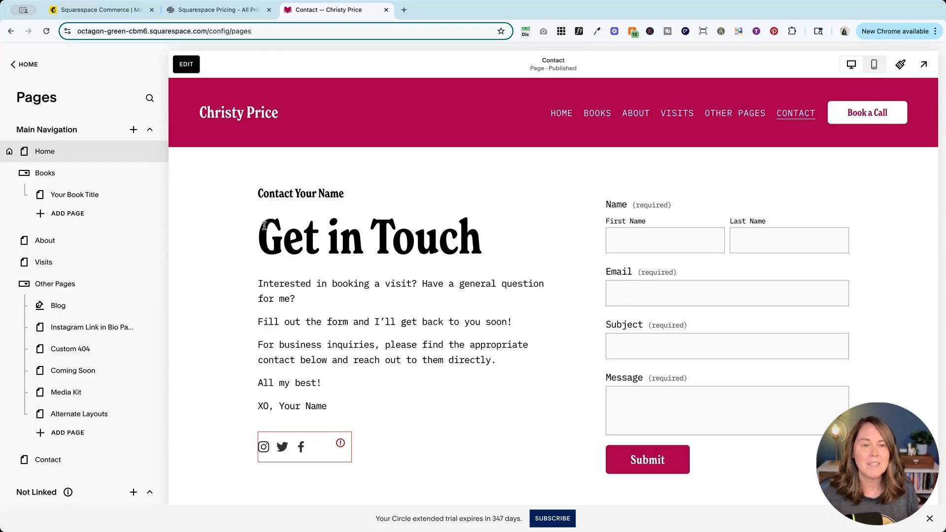
pyautogui.moveTo(319, 218)
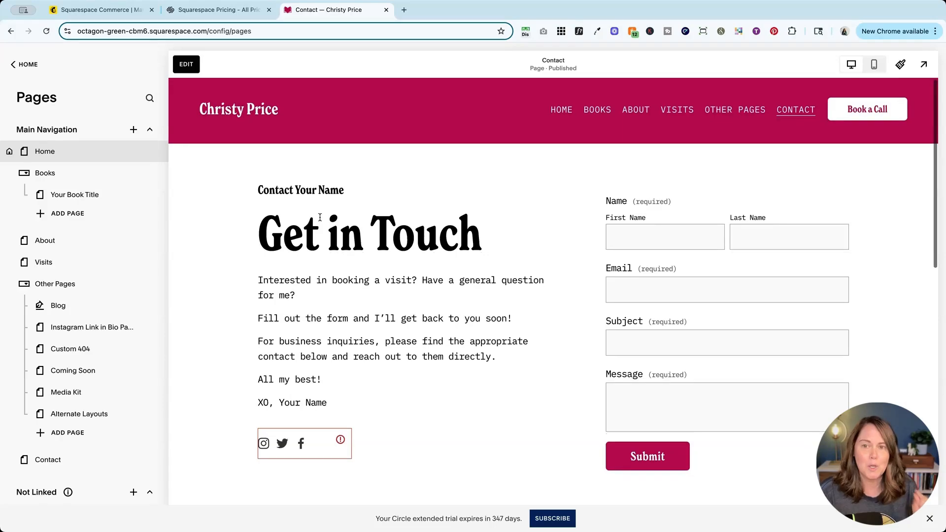
# - Scroll to the Contact page footer and enter footer editing mode
pyautogui.scroll(-3)
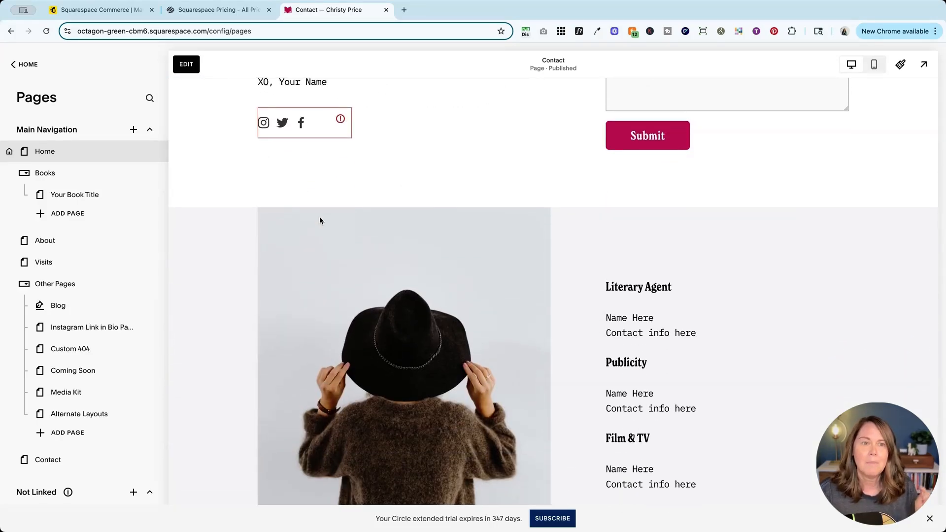
pyautogui.scroll(-3)
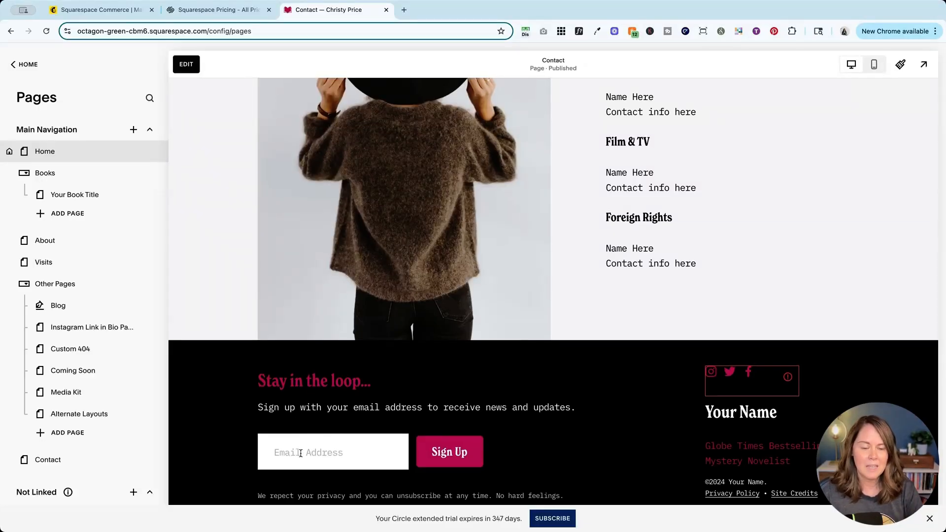
pyautogui.click(186, 64)
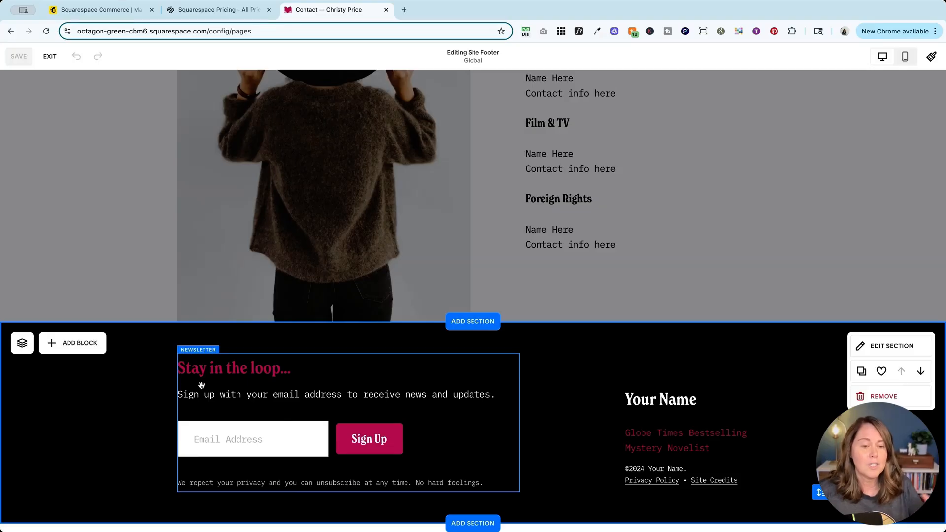
pyautogui.moveTo(278, 395)
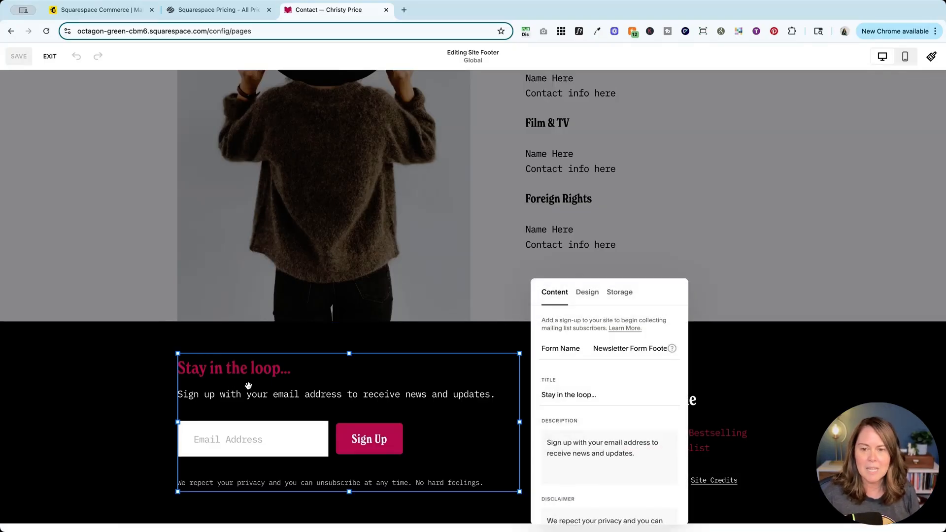
# - Disconnect Squarespace as the newsletter block's sign-up storage and confirm
pyautogui.click(619, 292)
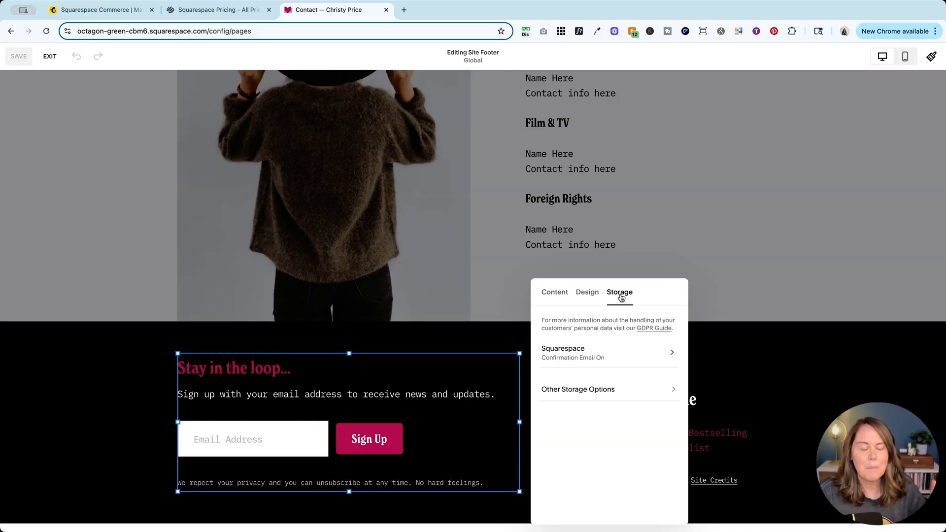
pyautogui.moveTo(567, 363)
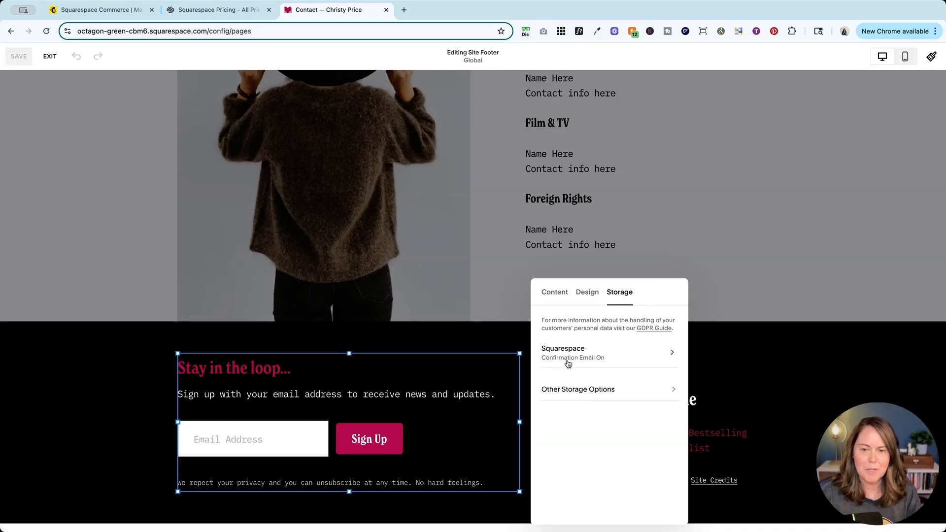
pyautogui.moveTo(584, 352)
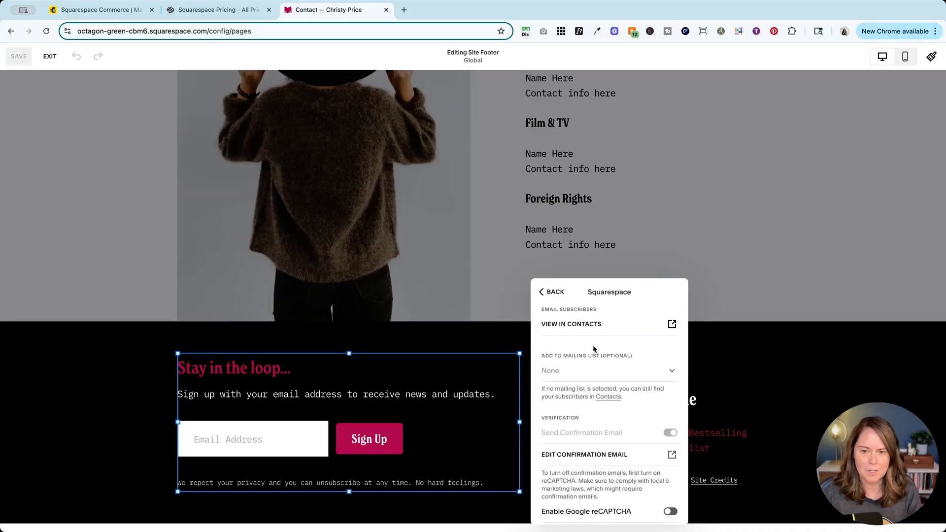
pyautogui.moveTo(298, 416)
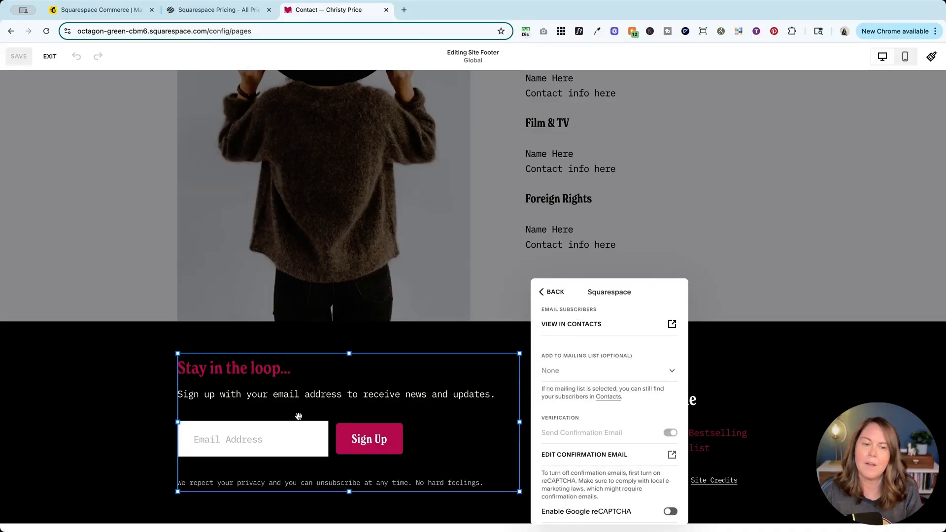
pyautogui.moveTo(290, 427)
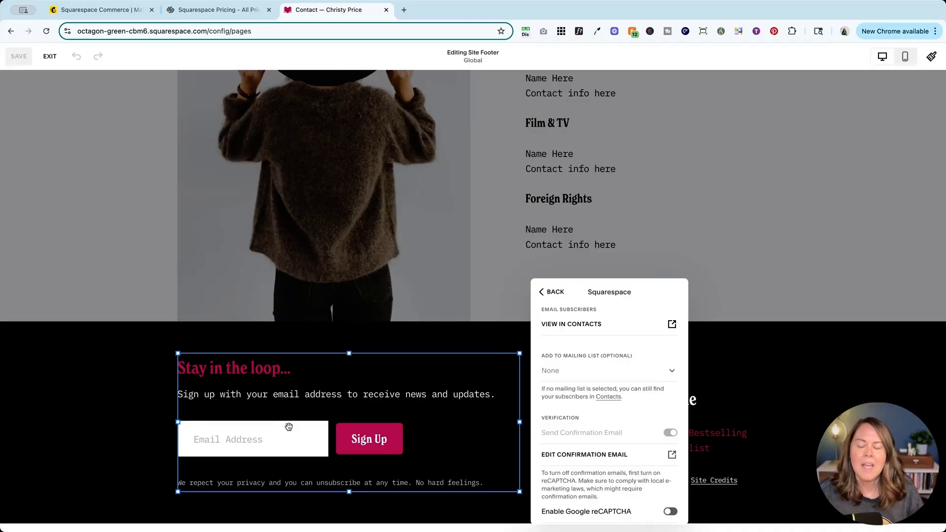
pyautogui.moveTo(580, 431)
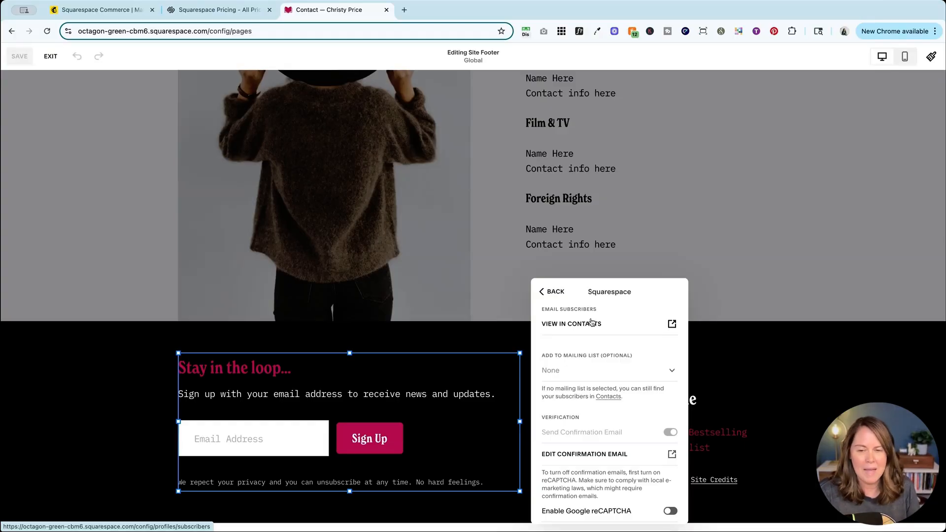
pyautogui.scroll(-3)
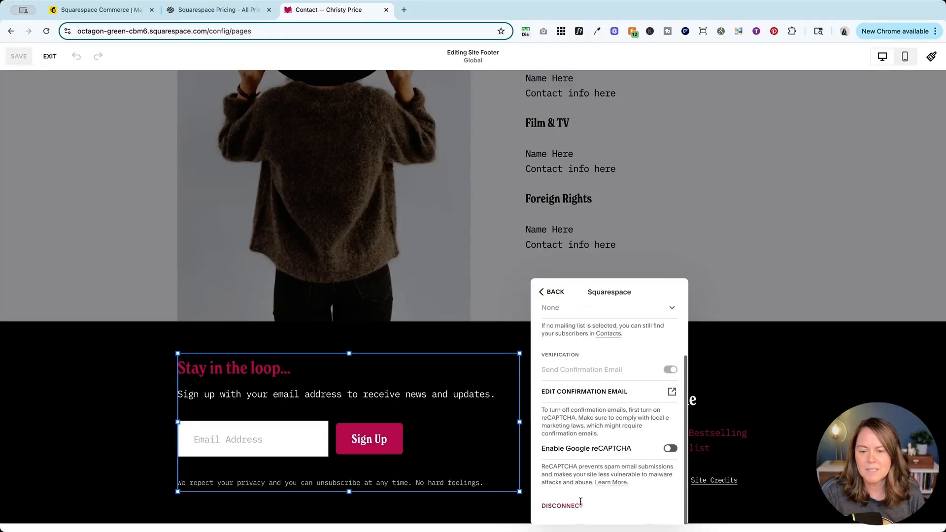
pyautogui.click(561, 506)
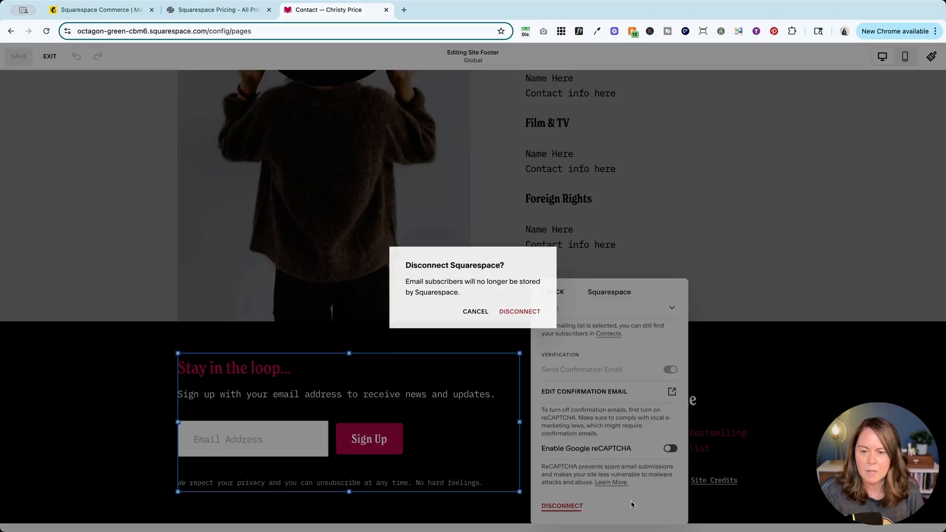
pyautogui.click(519, 312)
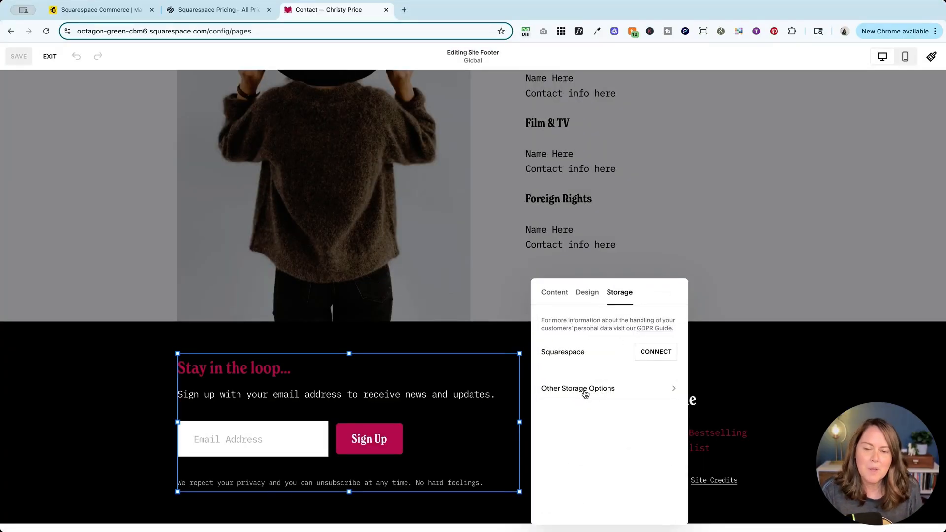
# - Connect the newsletter block to MailChimp and choose Main List for sign-ups
pyautogui.click(577, 388)
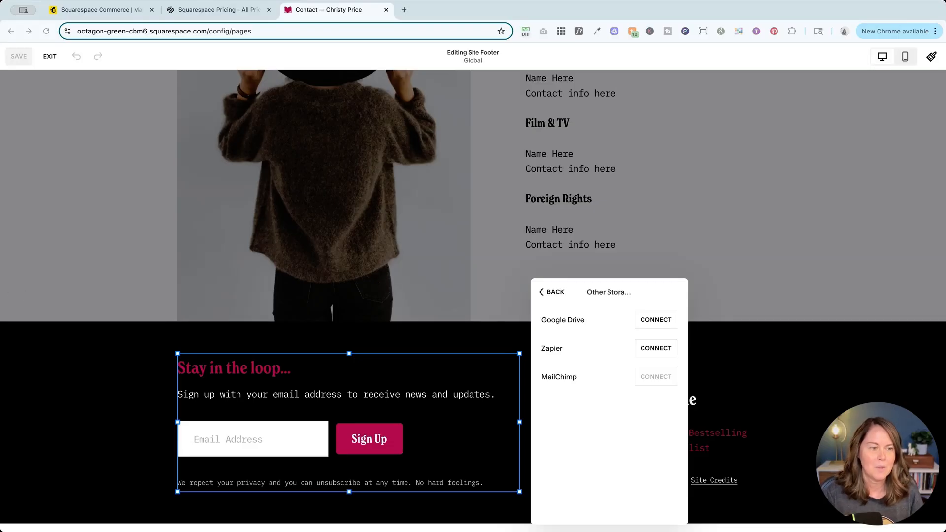
pyautogui.moveTo(635, 392)
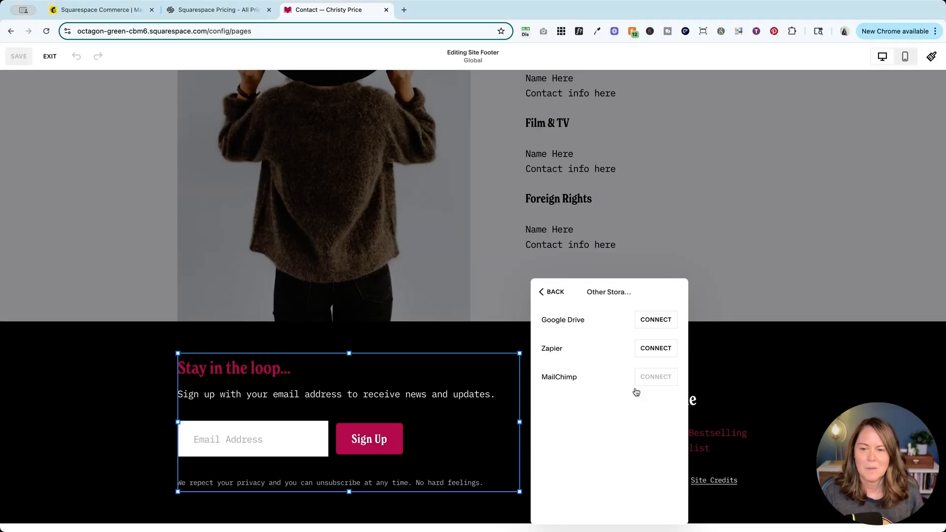
pyautogui.click(655, 376)
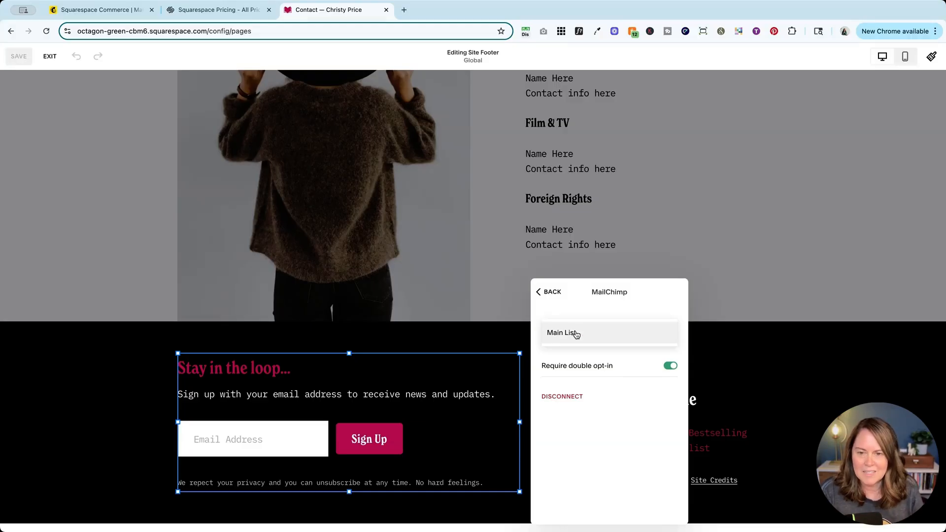
pyautogui.click(562, 333)
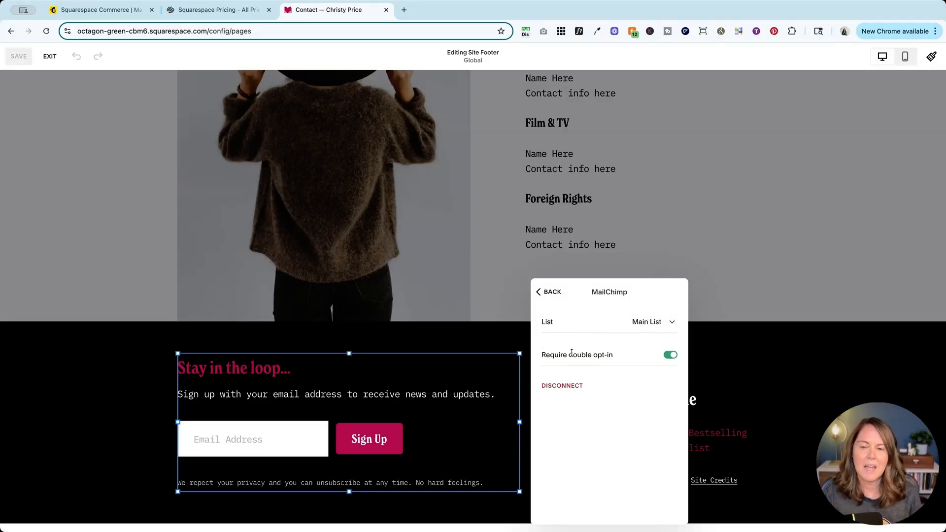
# - Return to the storage overview, then save and exit the footer editor
pyautogui.click(550, 292)
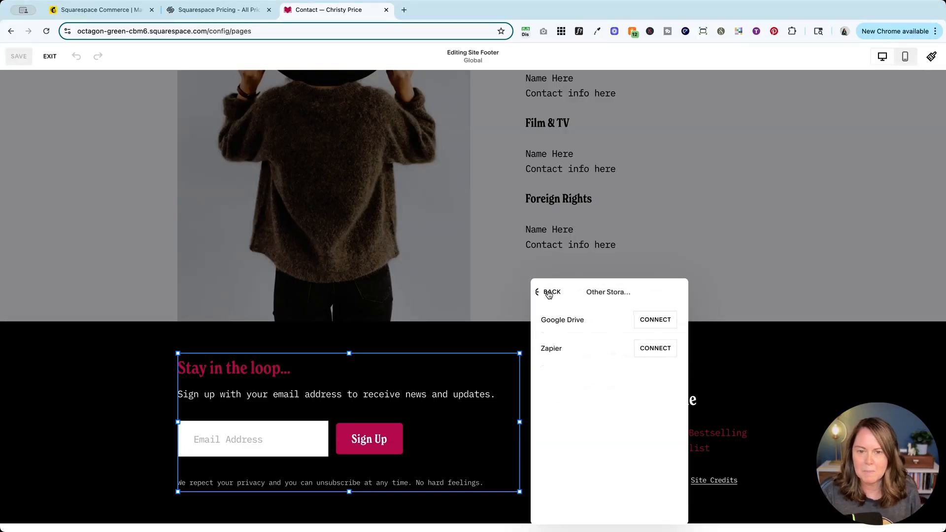
pyautogui.click(548, 291)
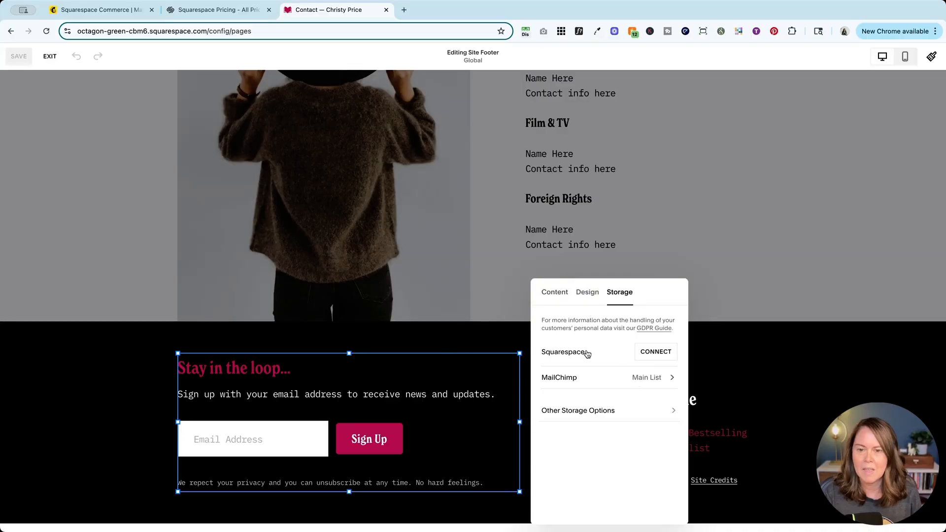
pyautogui.moveTo(650, 380)
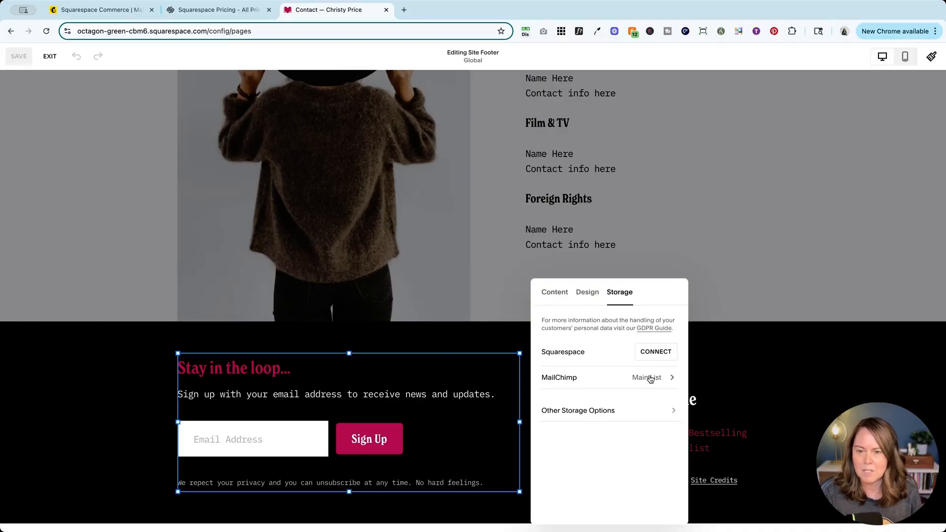
pyautogui.click(646, 377)
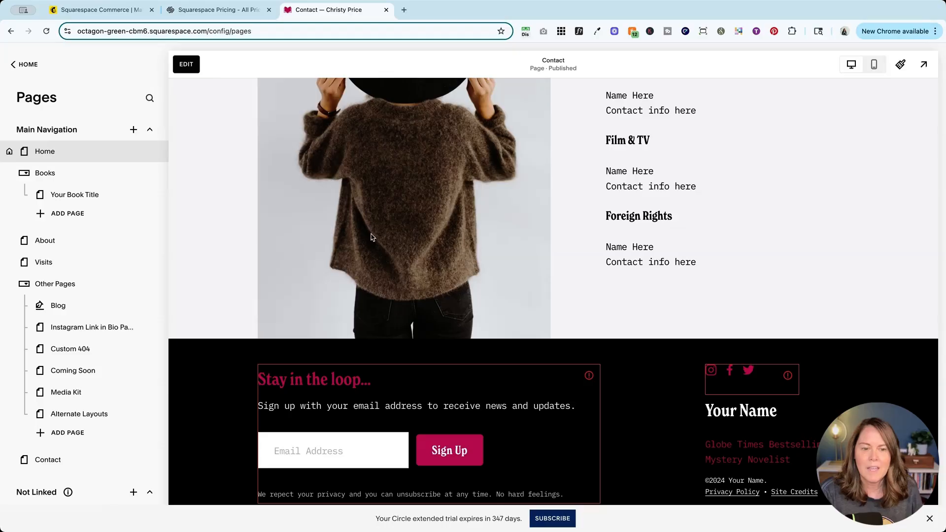
pyautogui.click(186, 64)
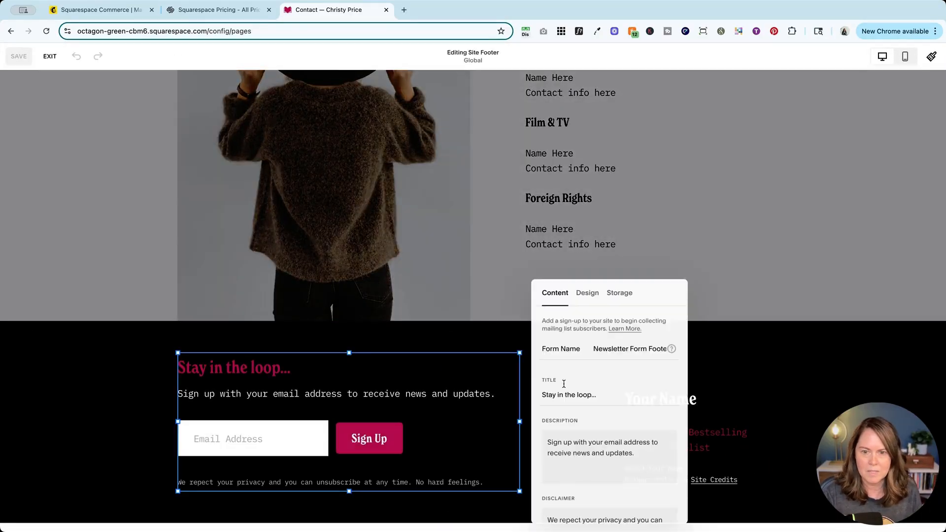
pyautogui.click(619, 293)
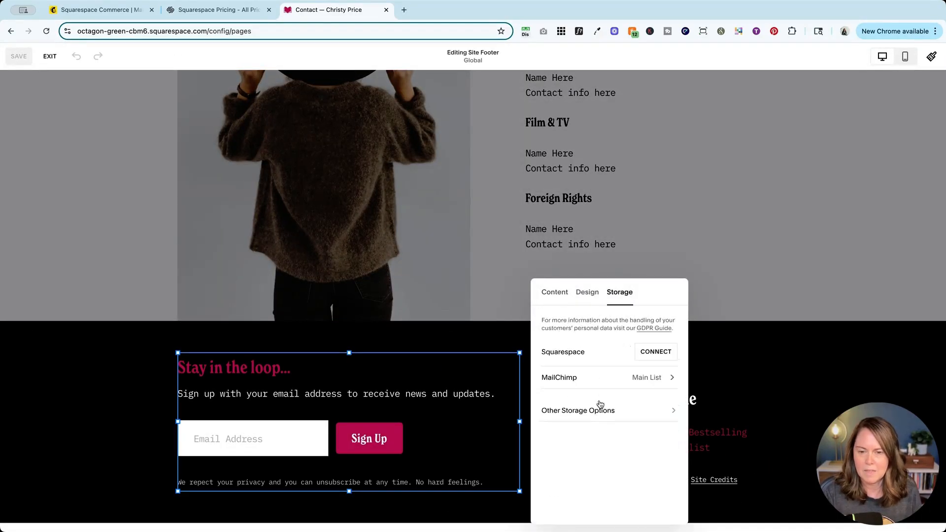
pyautogui.click(578, 410)
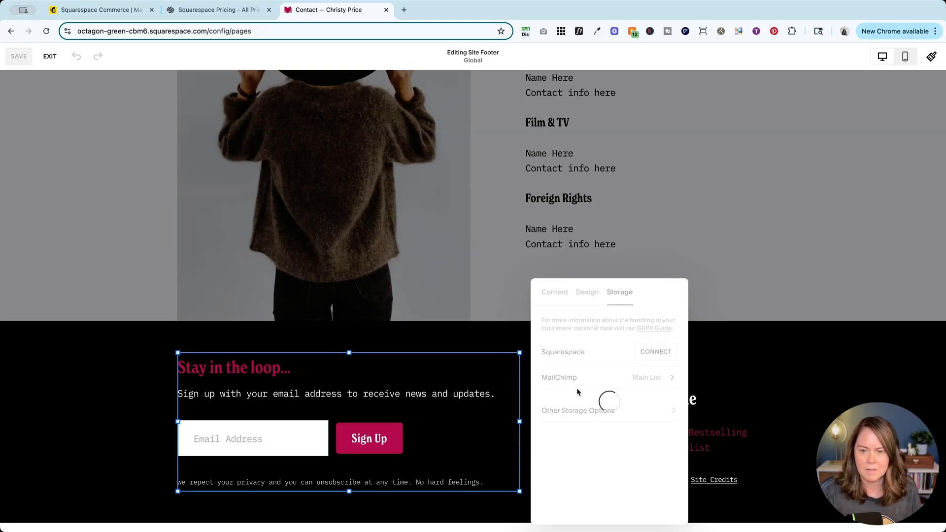
pyautogui.click(49, 56)
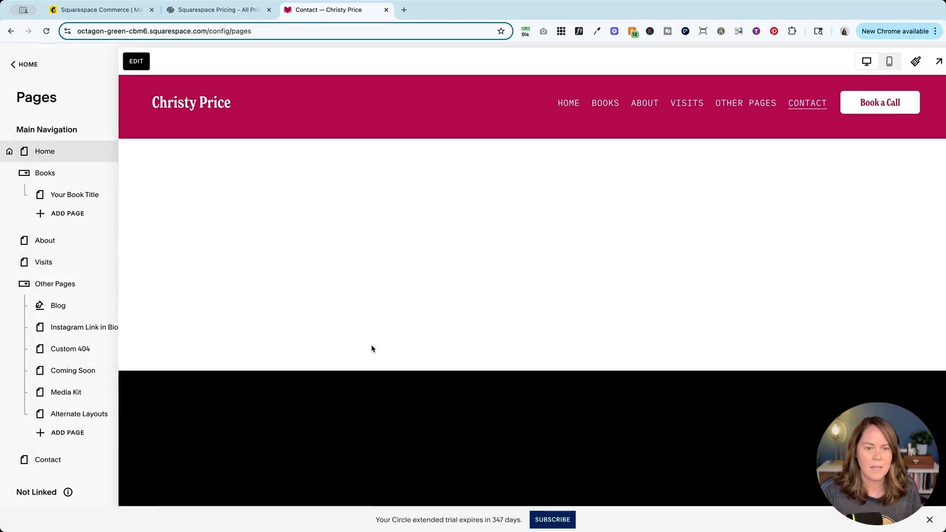
pyautogui.scroll(-3)
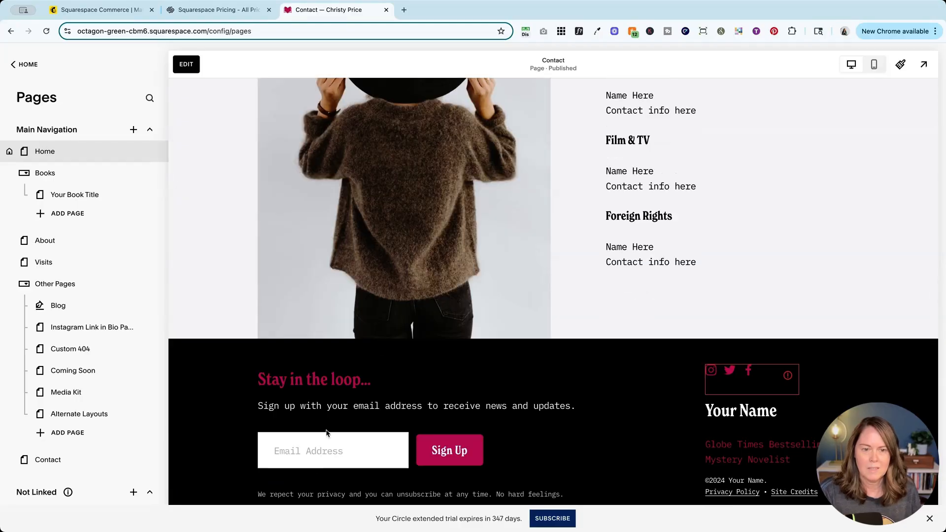